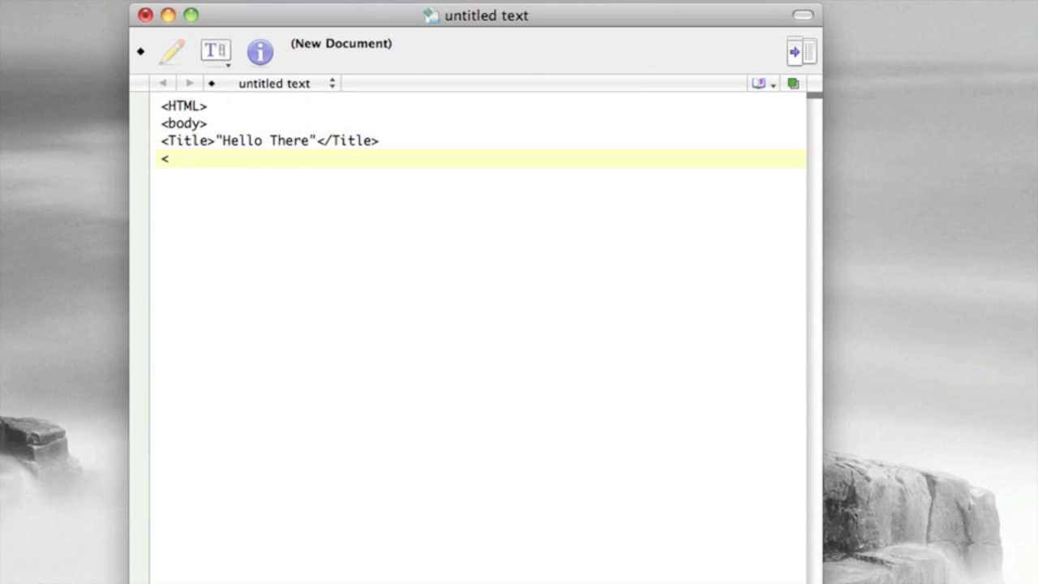
Step: Type the heading <h1>Codeable Videos Start Now!!!</h1> below the document's title line
type("h1>\"Codeable Videos Start Now!!!</h1>")
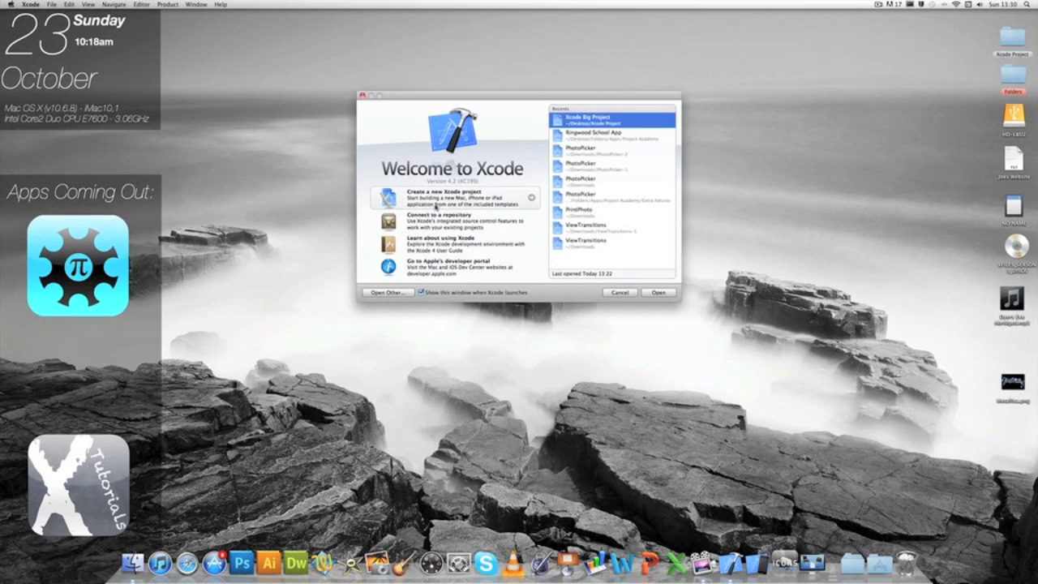
Step: Create a Single View Application project with Product Name AutoAudio and save it
left_click(657, 293)
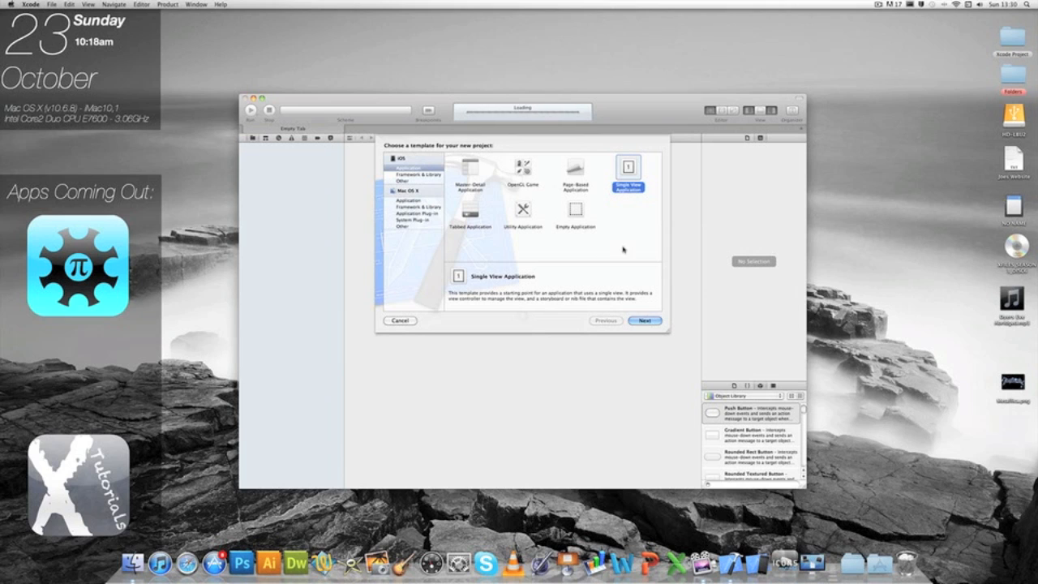
left_click(645, 320)
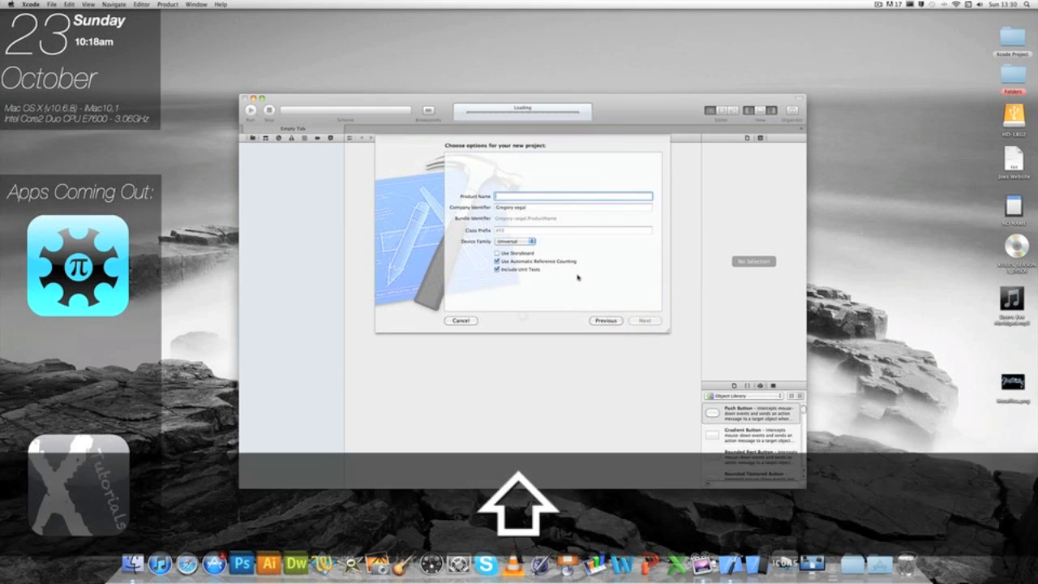
type("AutoAdudio")
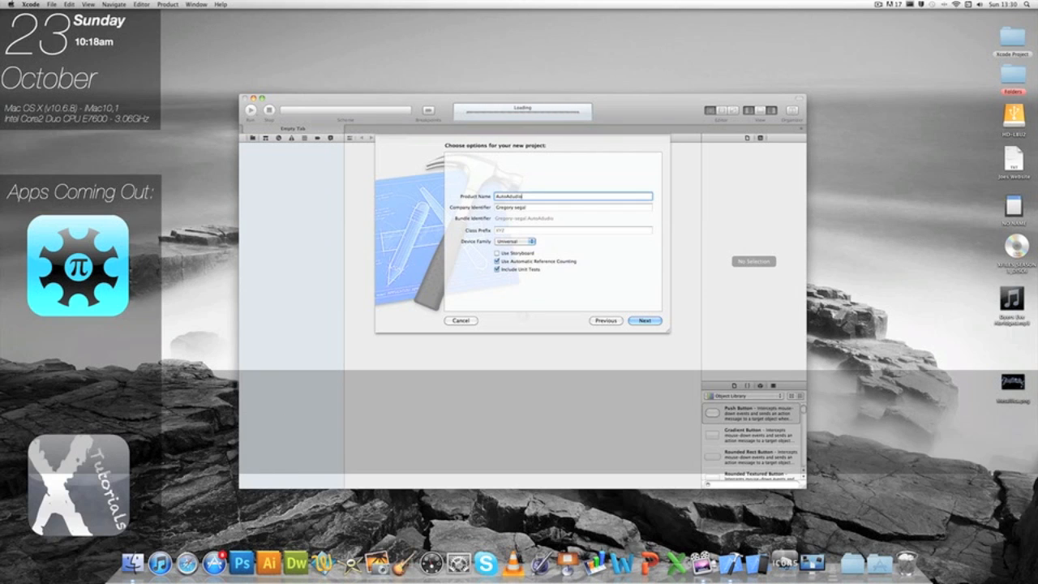
key("BackSpace")
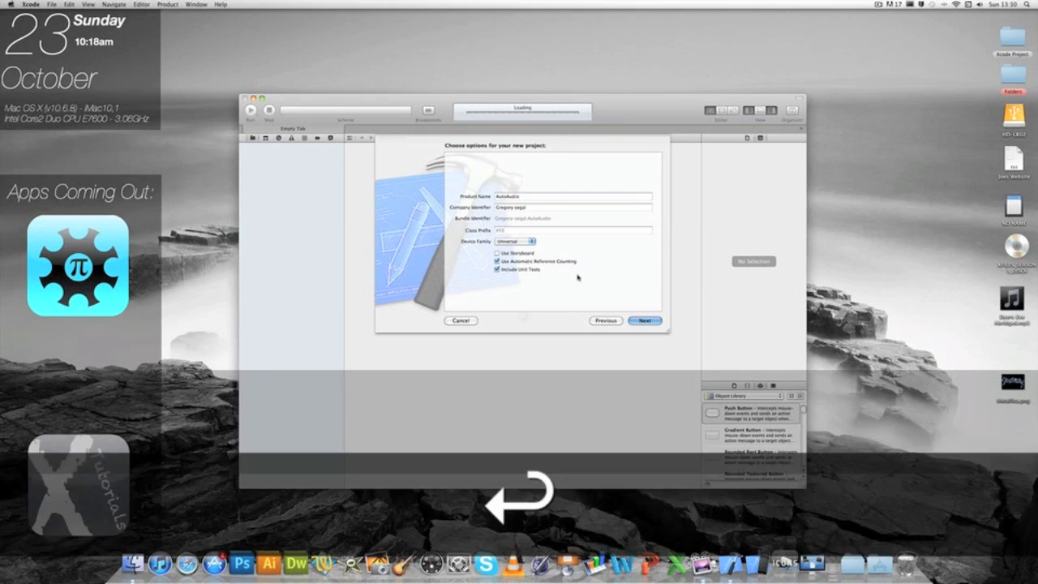
left_click(645, 320)
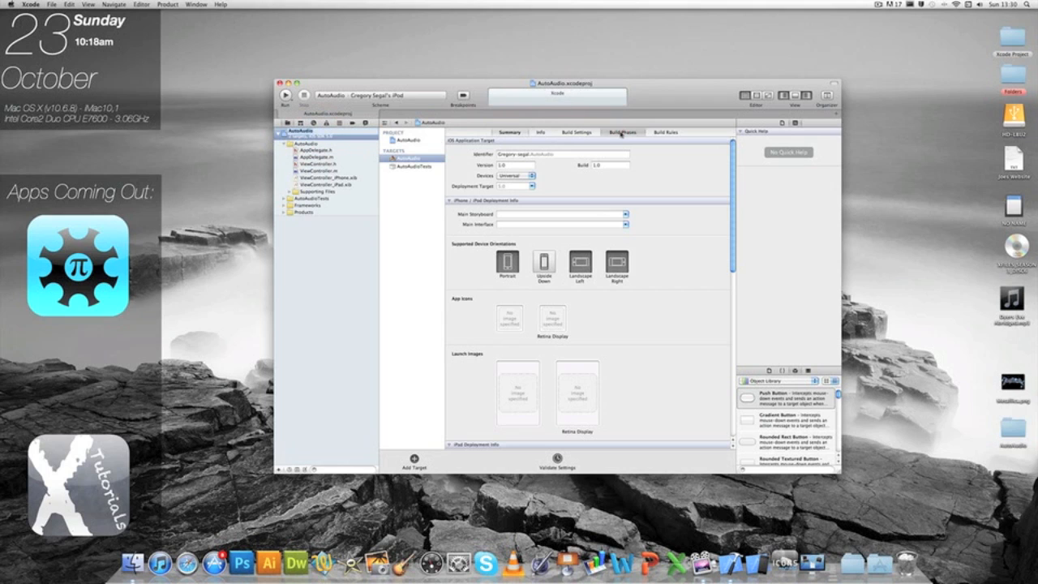
Step: In Build Phases, add AVFoundation.framework under Link Binary With Libraries
left_click(623, 131)
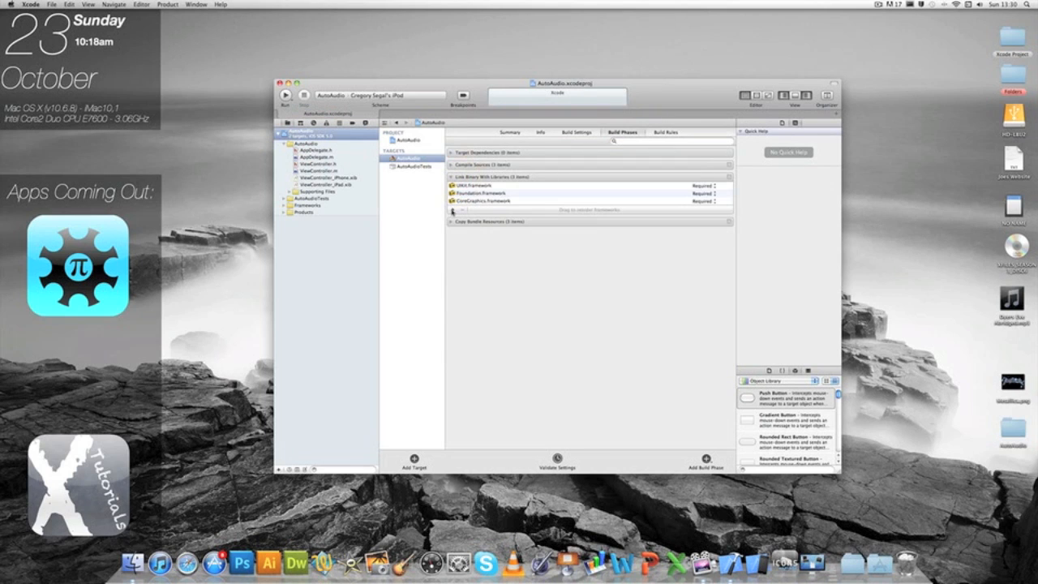
left_click(451, 212)
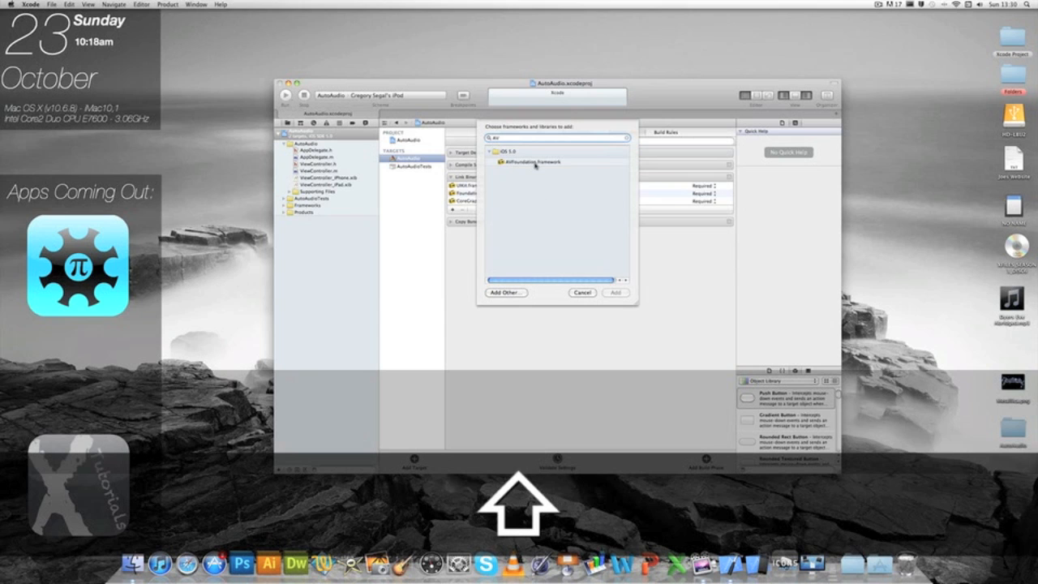
left_click(527, 162)
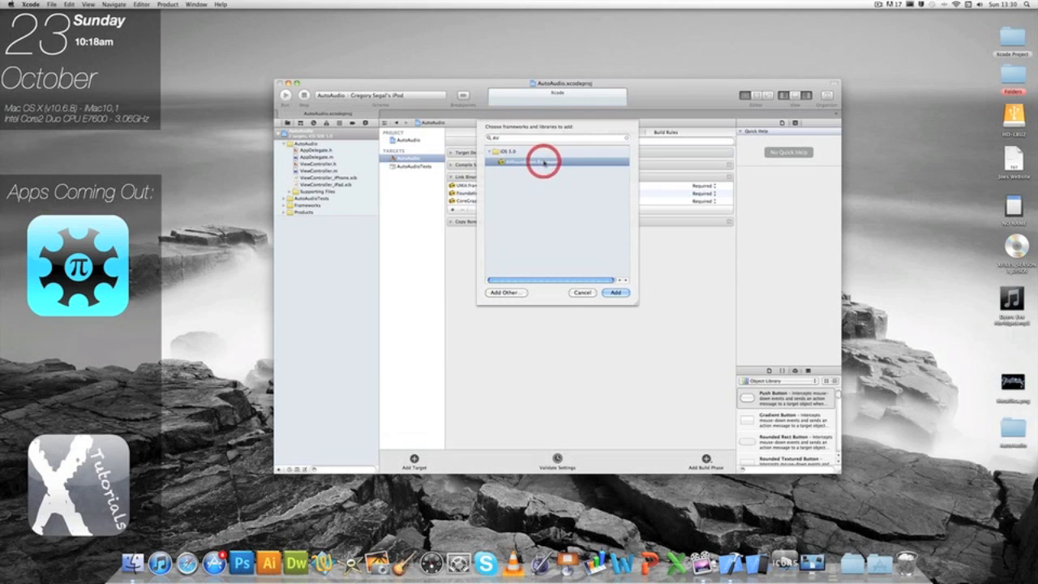
left_click(616, 293)
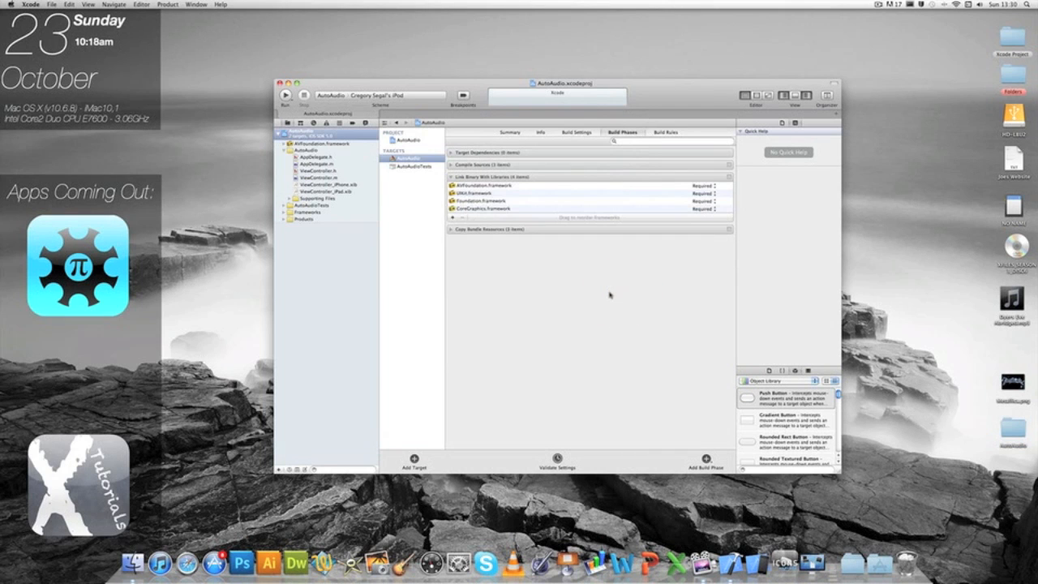
mouse_move(367, 187)
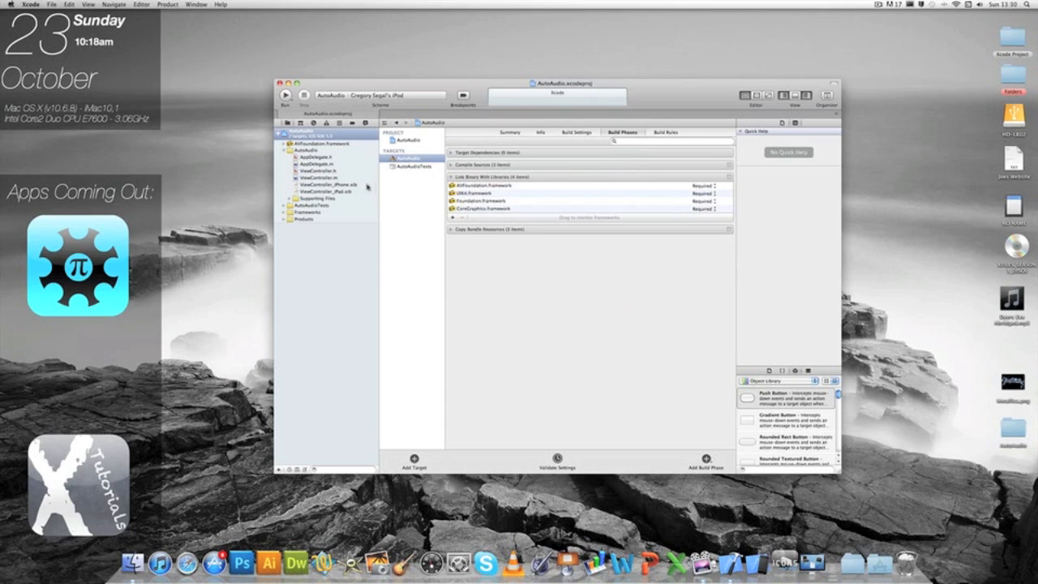
mouse_move(316, 169)
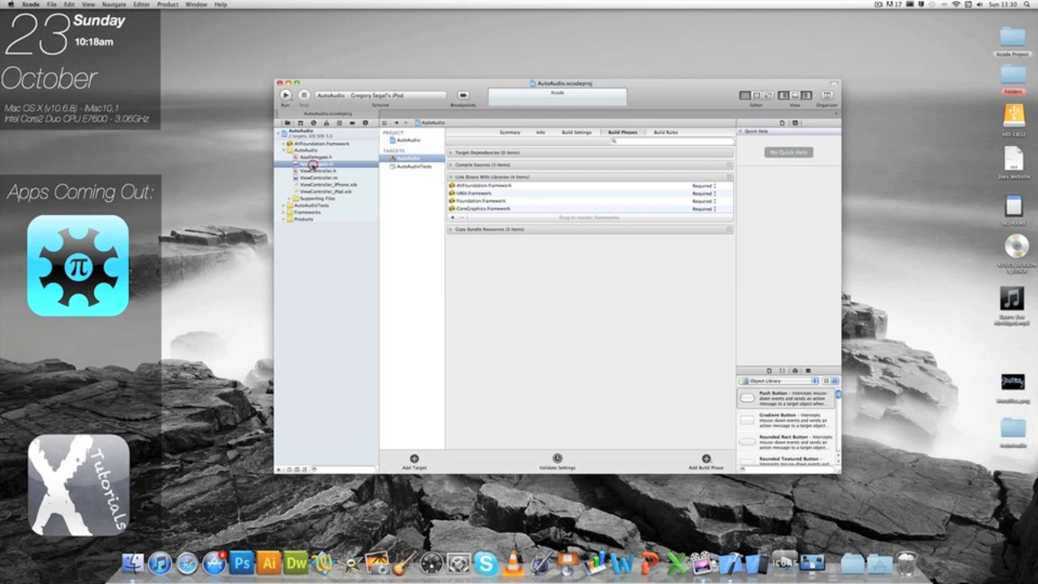
Step: Paste #import <AVFoundation/AVFoundation.h> below the AppDelegate.h import in AppDelegate.m
left_click(315, 163)
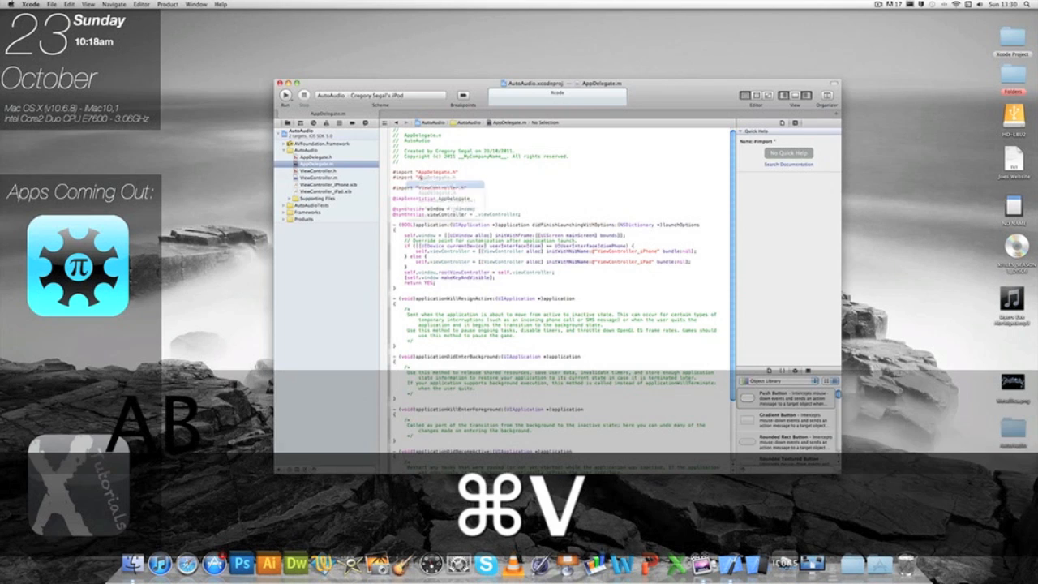
key("cmd+v")
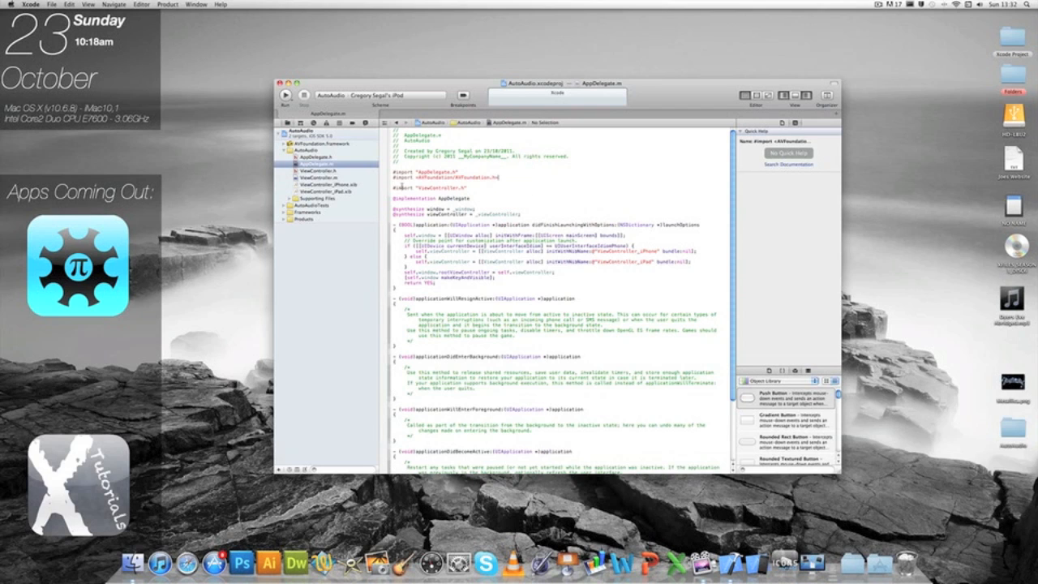
scroll("up", 3)
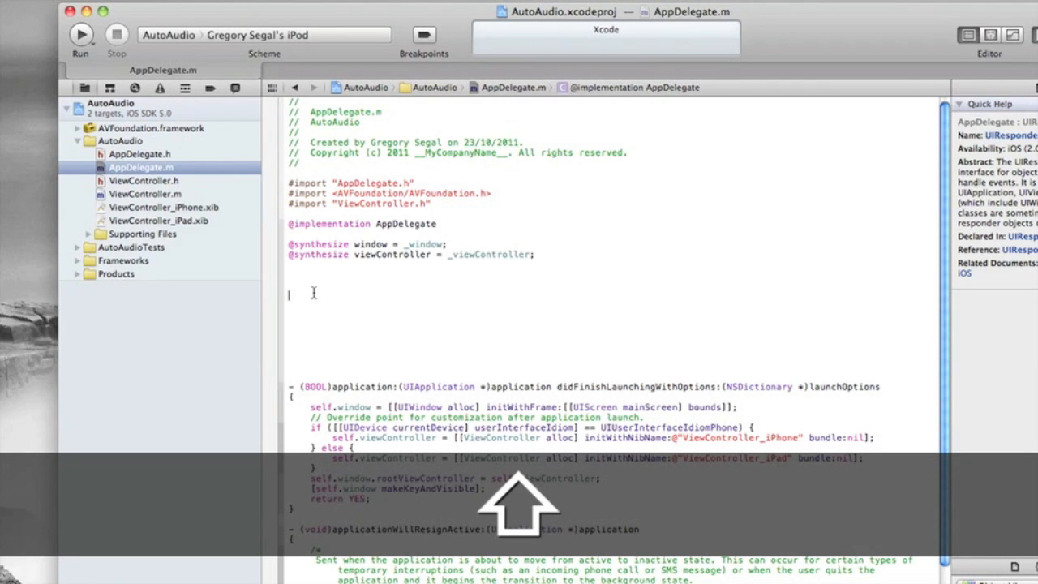
Step: Declare a -(void)awakeFromNib method in AppDelegate.m
type("-")
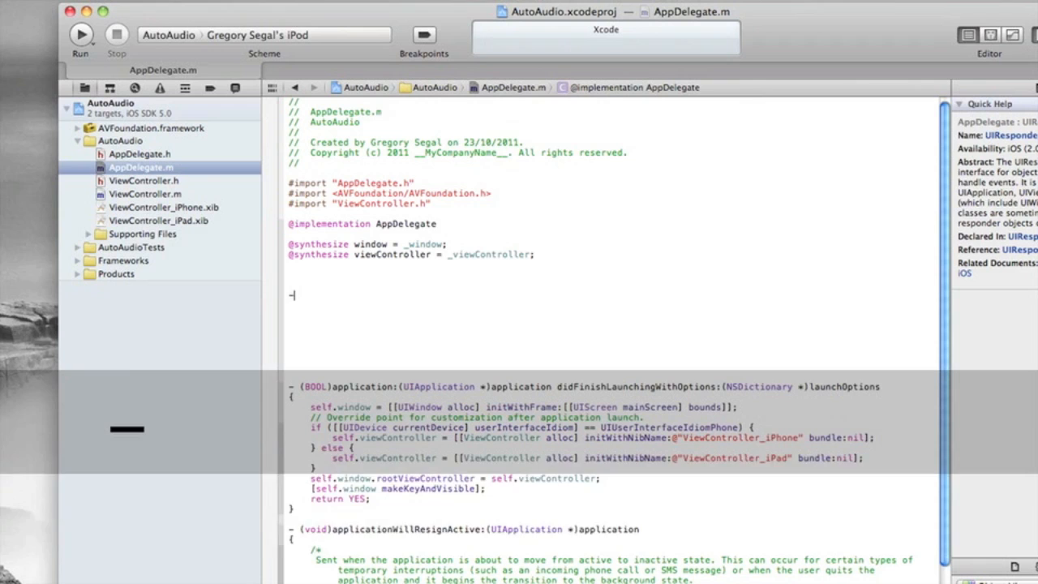
type("-(v")
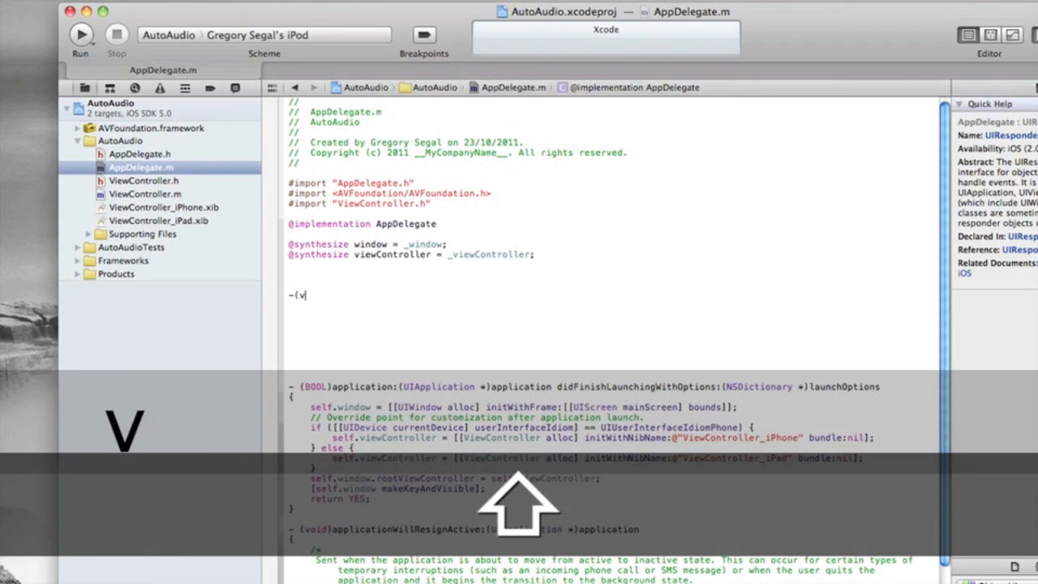
type("oid)awake")
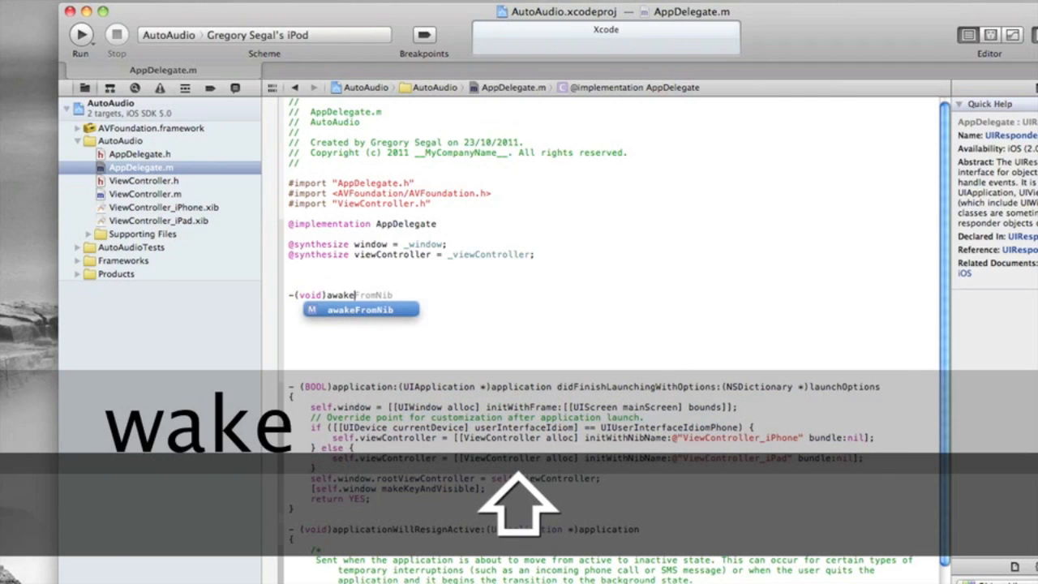
type("FromNib {")
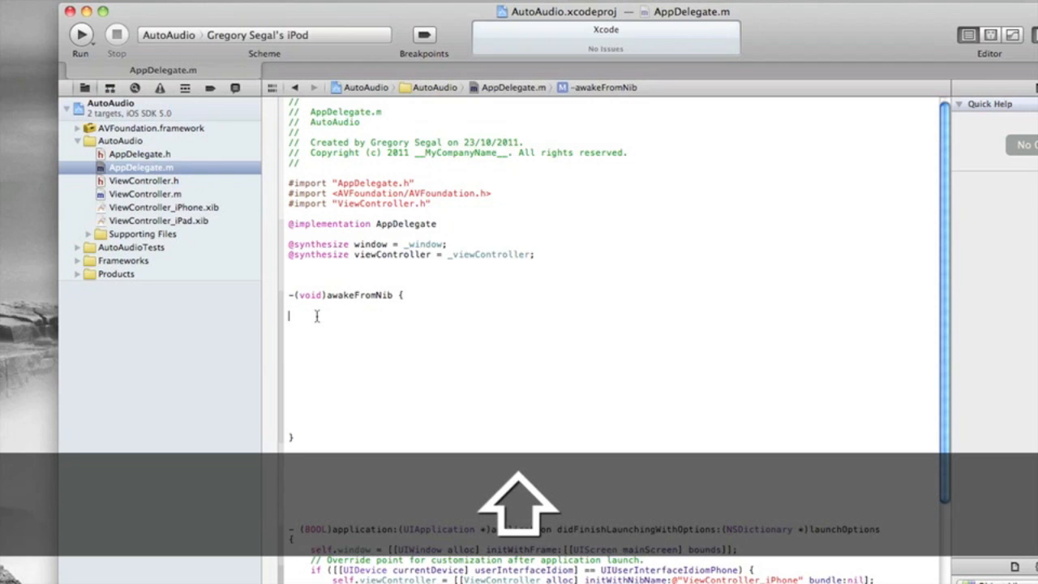
Step: Inside awakeFromNib, type 'NSString *path = [[NSBundle mainBundle]' using code completion
type("NSString")
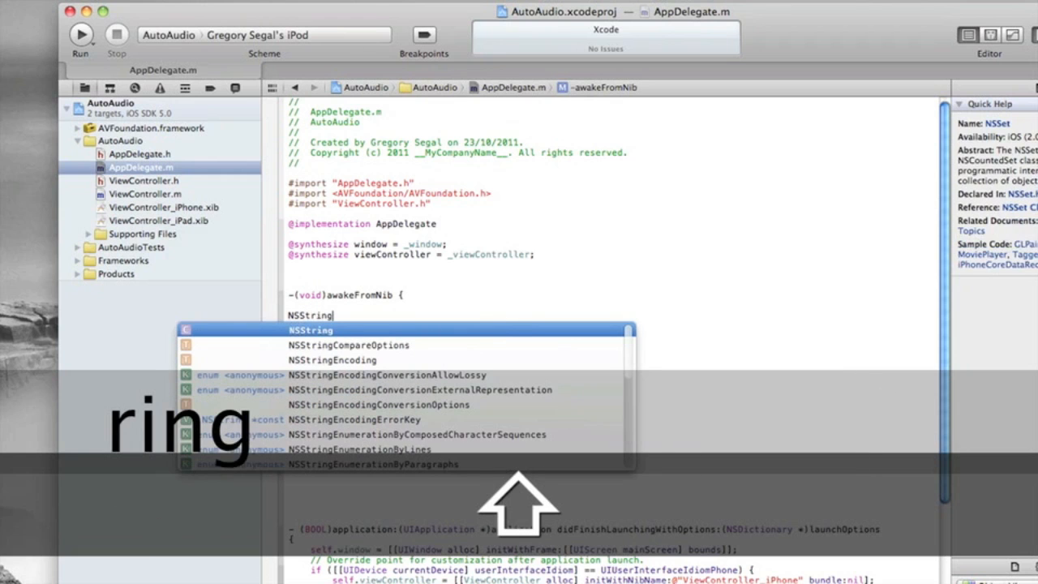
key("Escape")
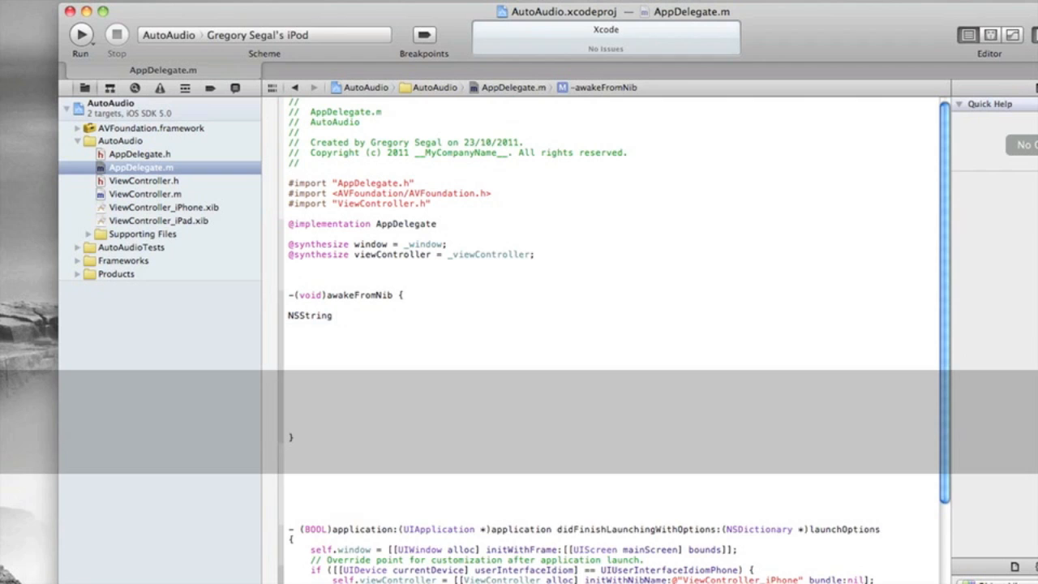
type("*pa")
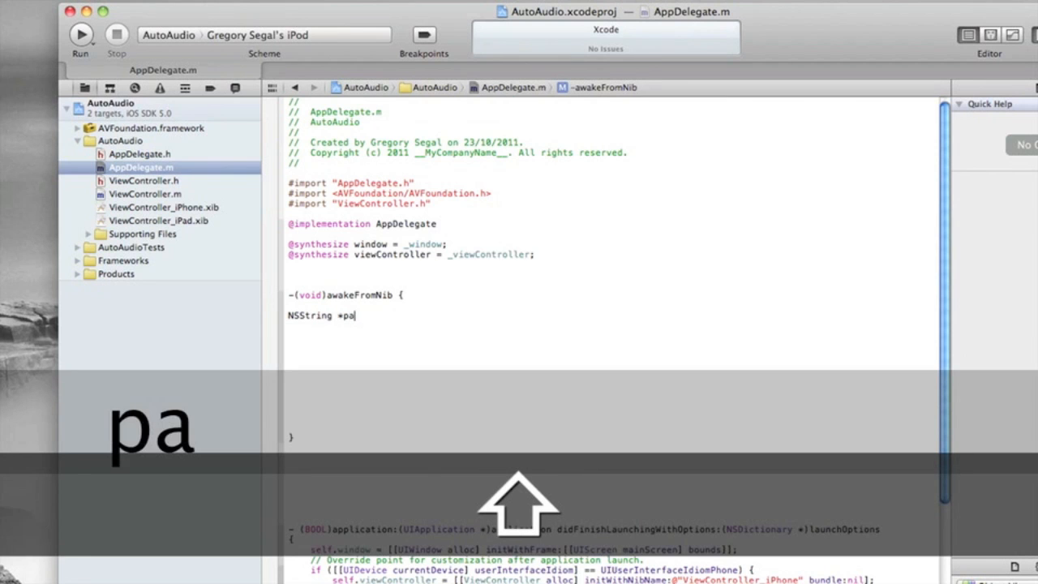
type("th")
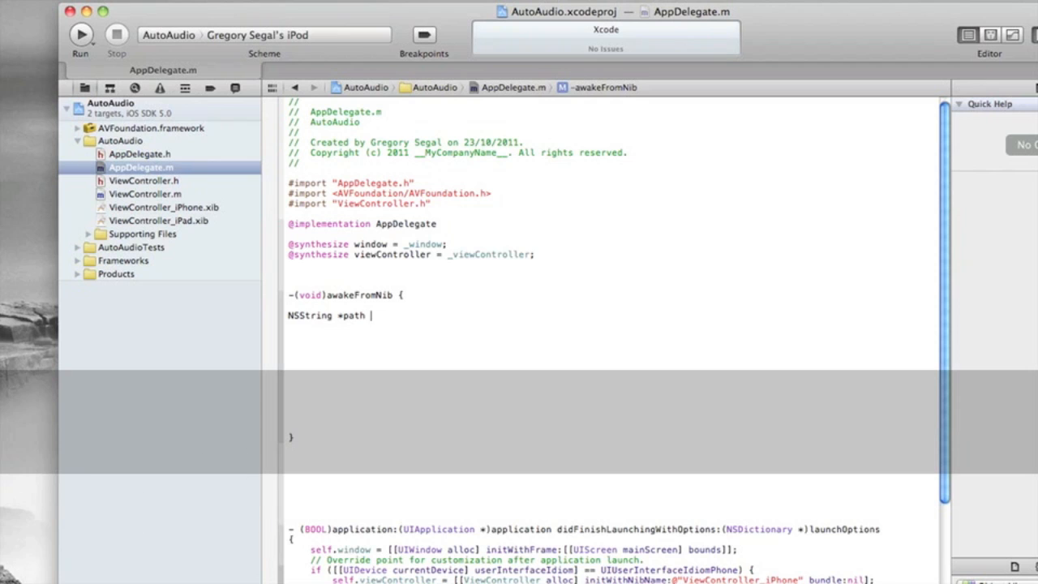
type("= [")
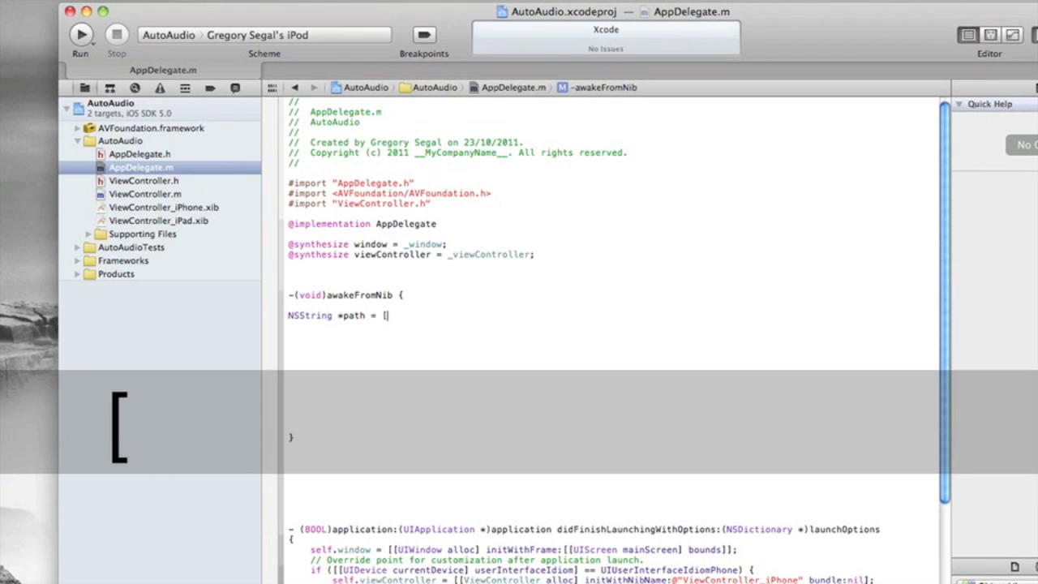
type("[N")
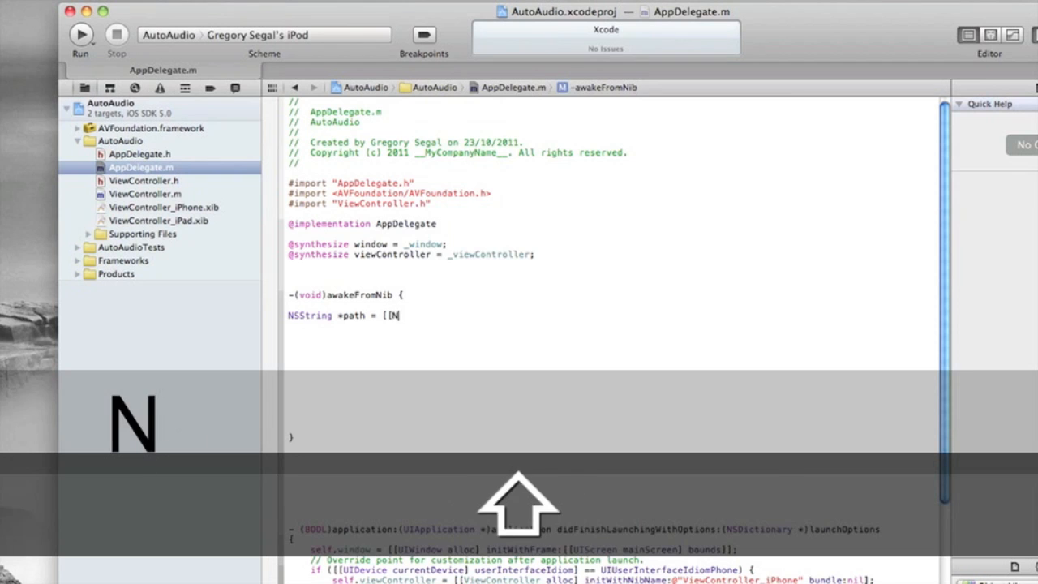
type("SBundle")
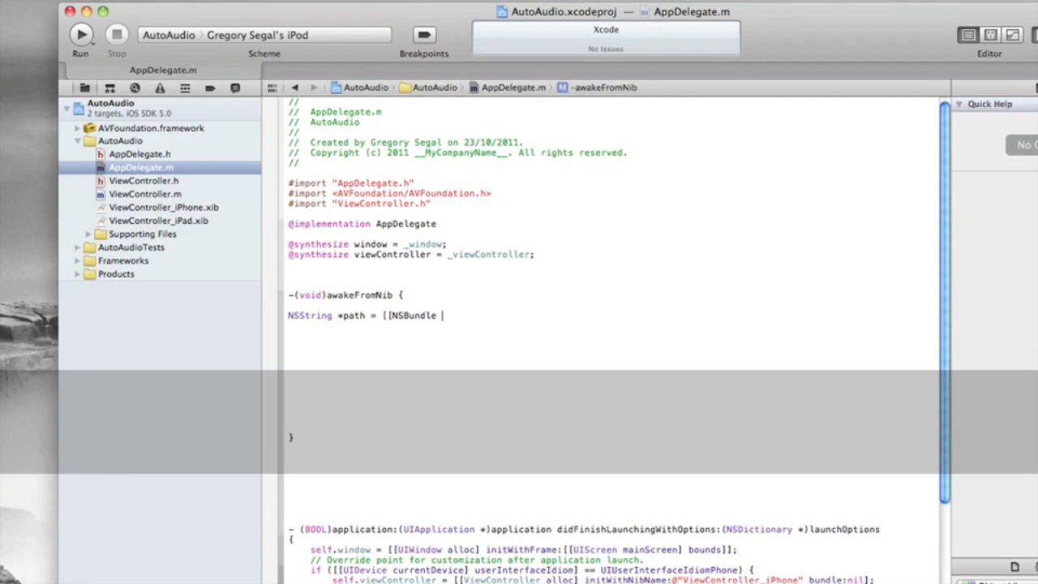
type("mainBund")
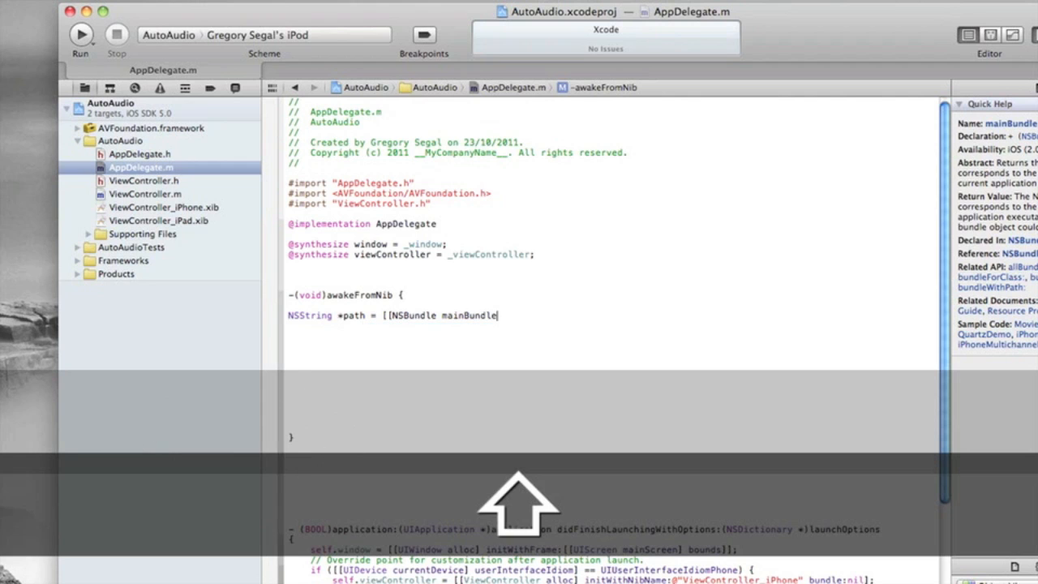
type("le")
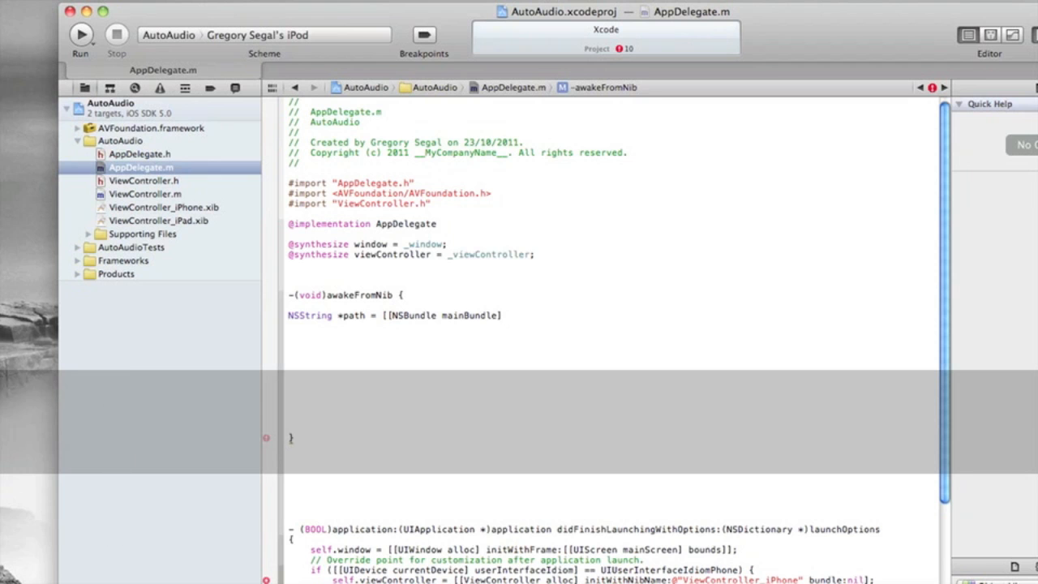
Step: Extend the path line with pathForResource:@"" ofType:@"mp3", leaving the name blank
type("p")
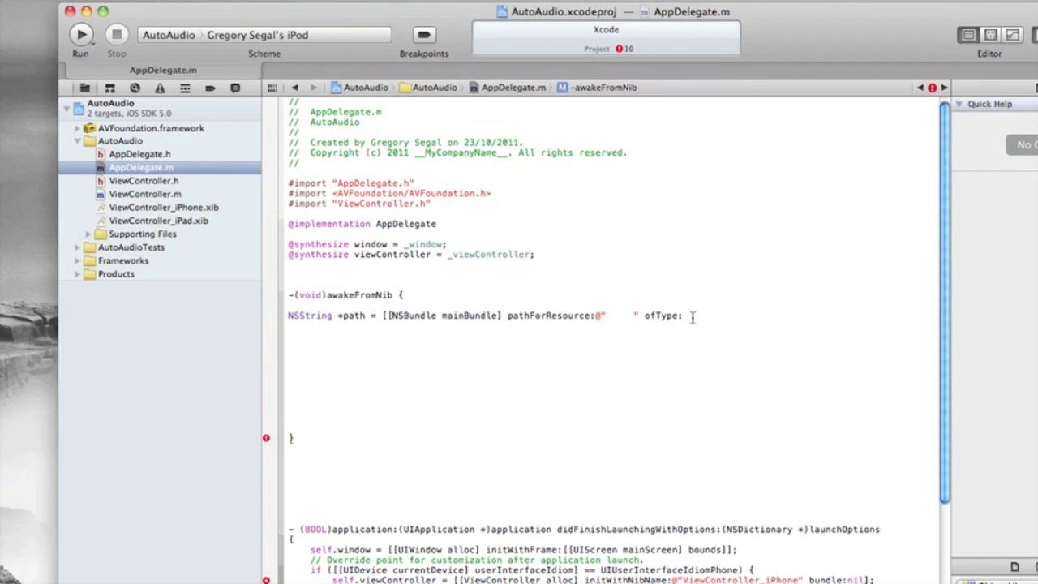
type("@\"")
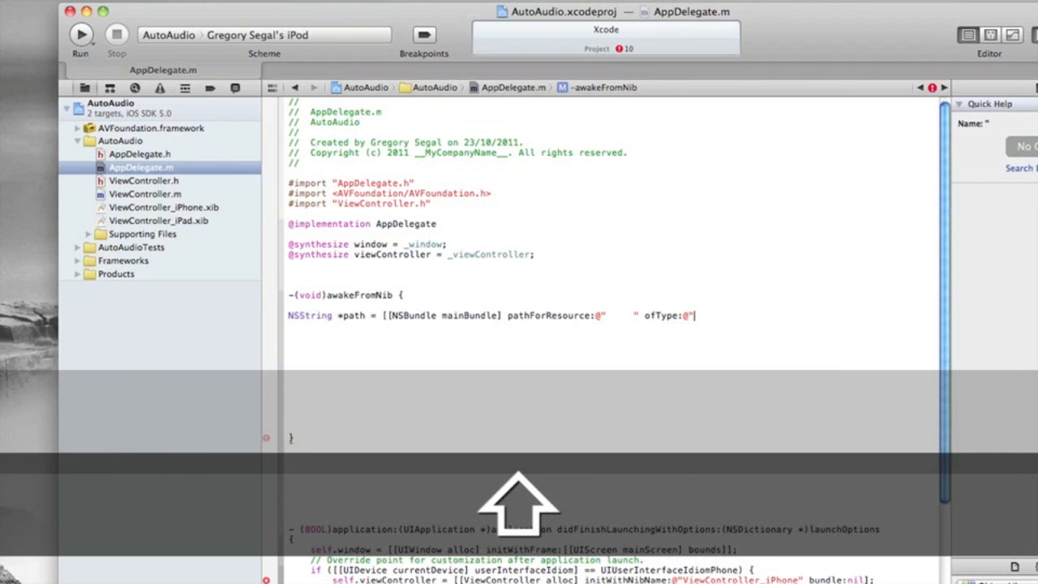
type("mp")
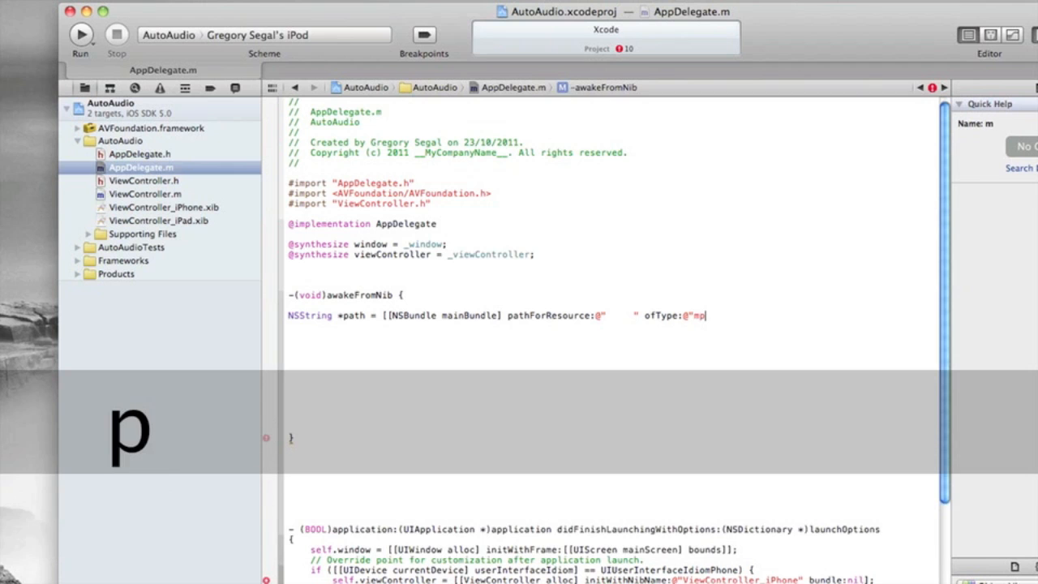
type("3")
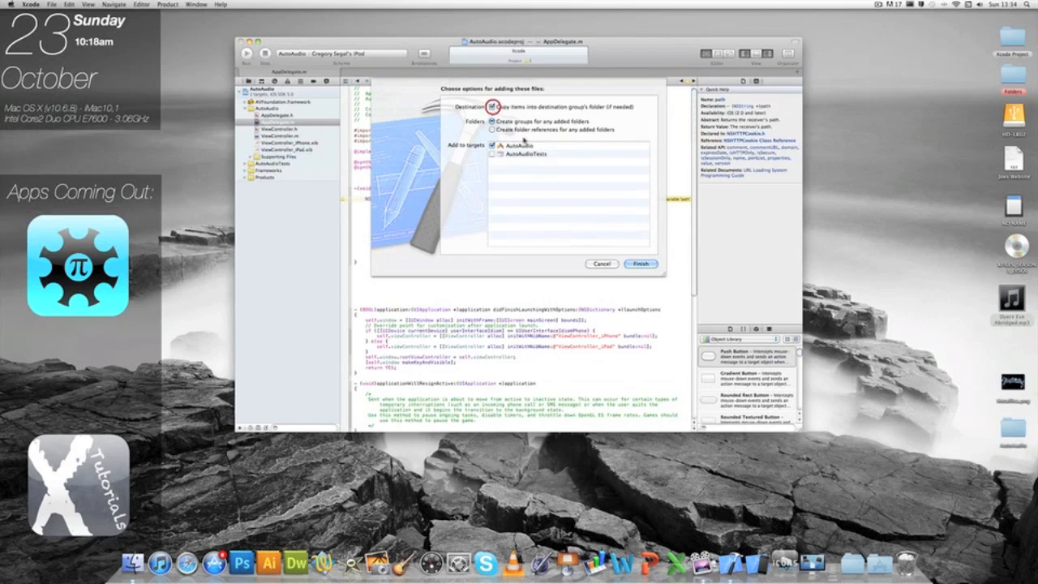
Step: Add Dyers Eve Abridged.mp3 to the project, group it as Music, and move it under AutoAudio
left_click(641, 263)
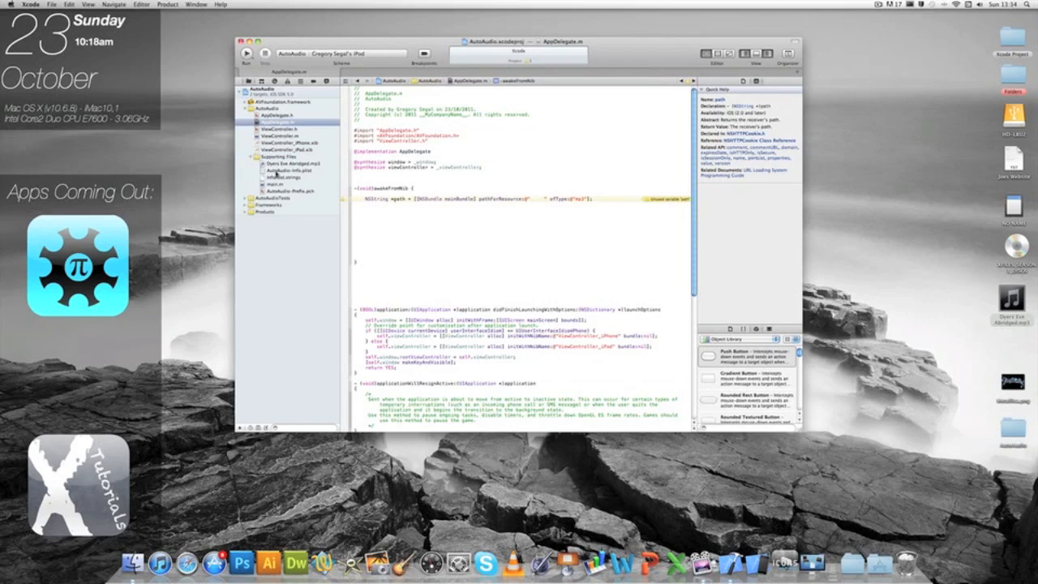
left_click(284, 149)
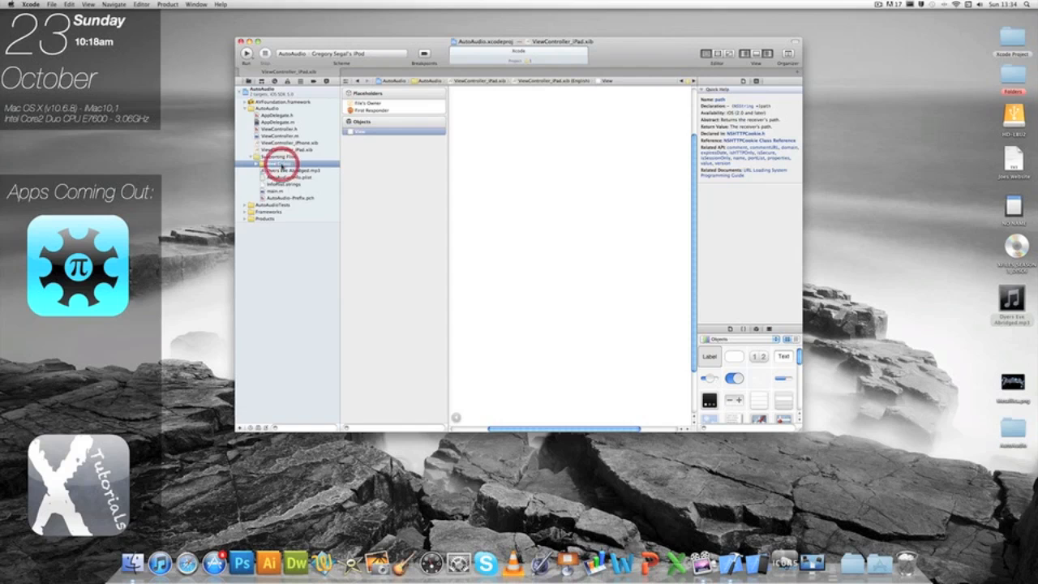
key("shift+u")
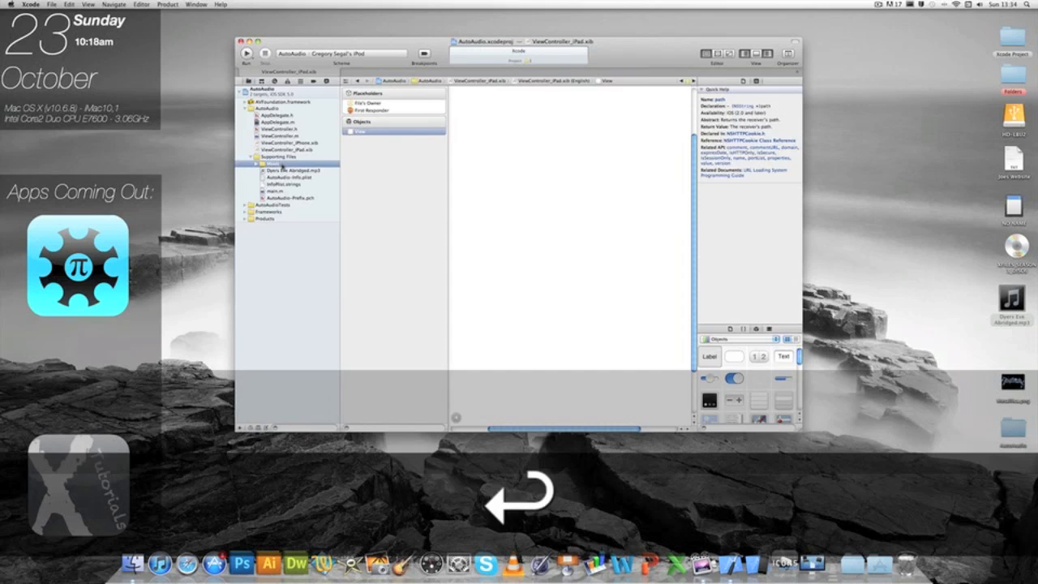
left_click(292, 157)
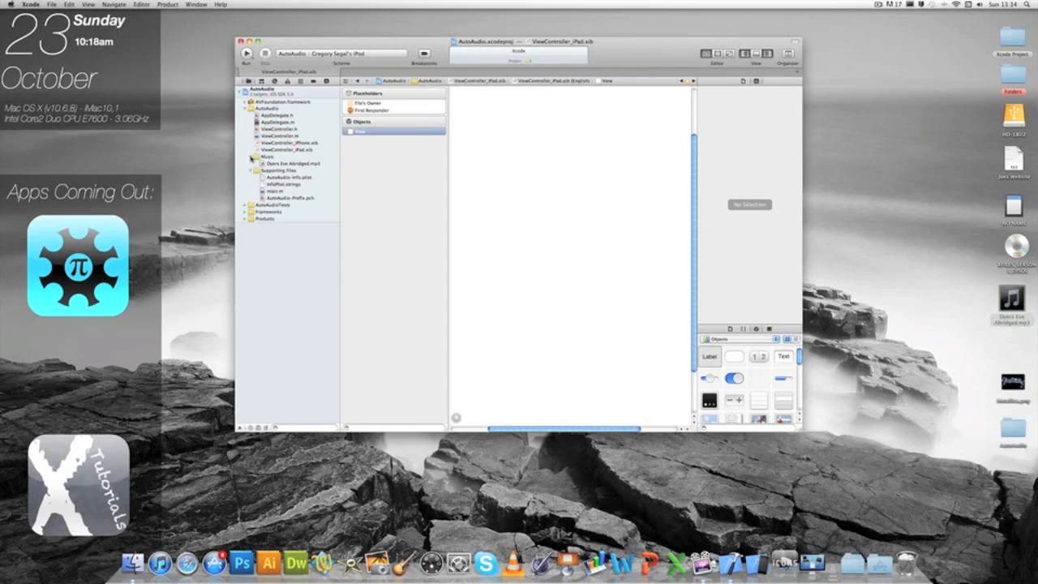
Step: Drag Metallica.png into the project and wrap it in a new Images group
left_click(252, 163)
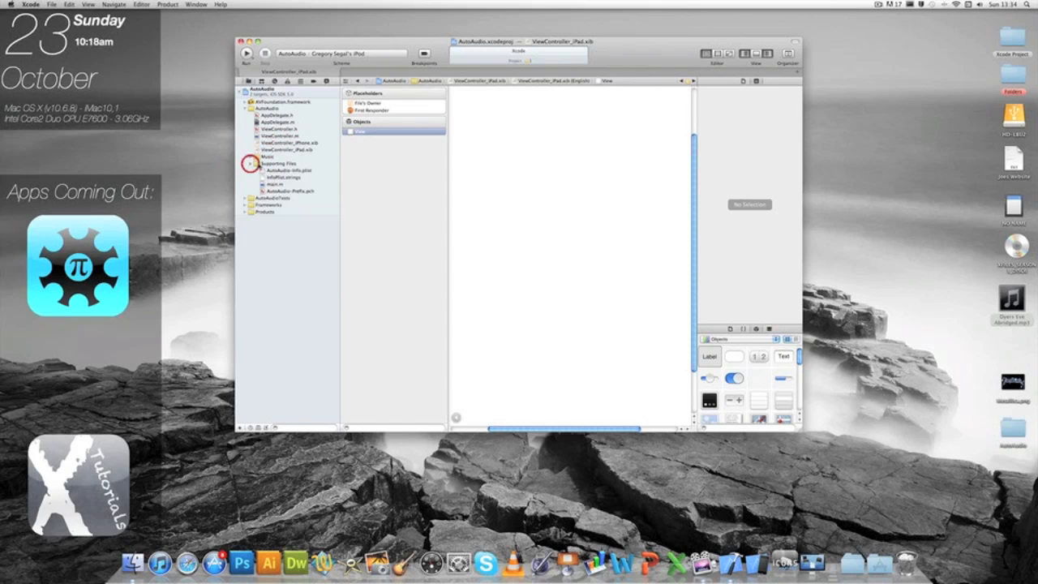
left_click_drag(519, 42, 519, 80)
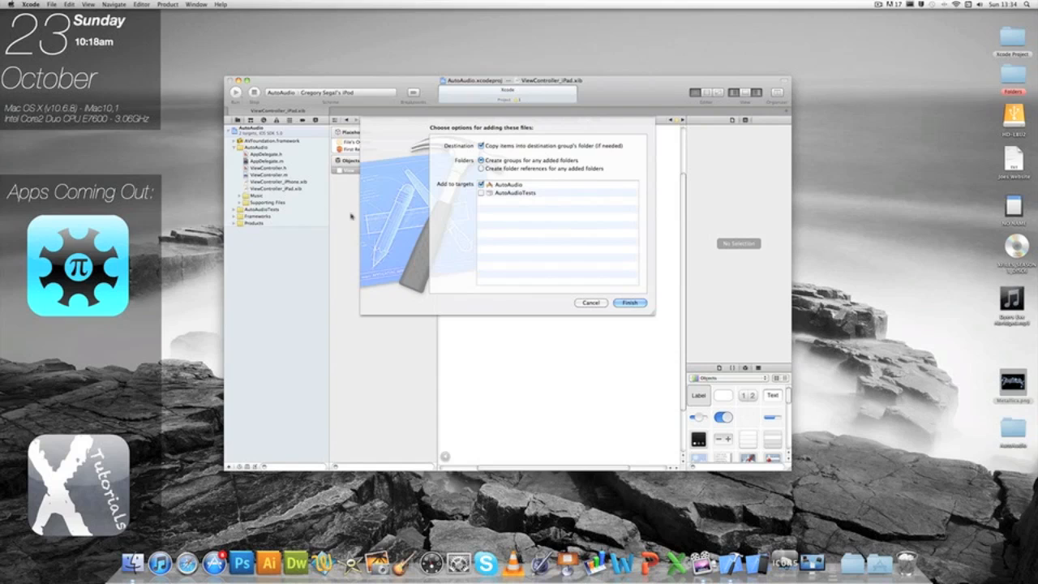
left_click(631, 302)
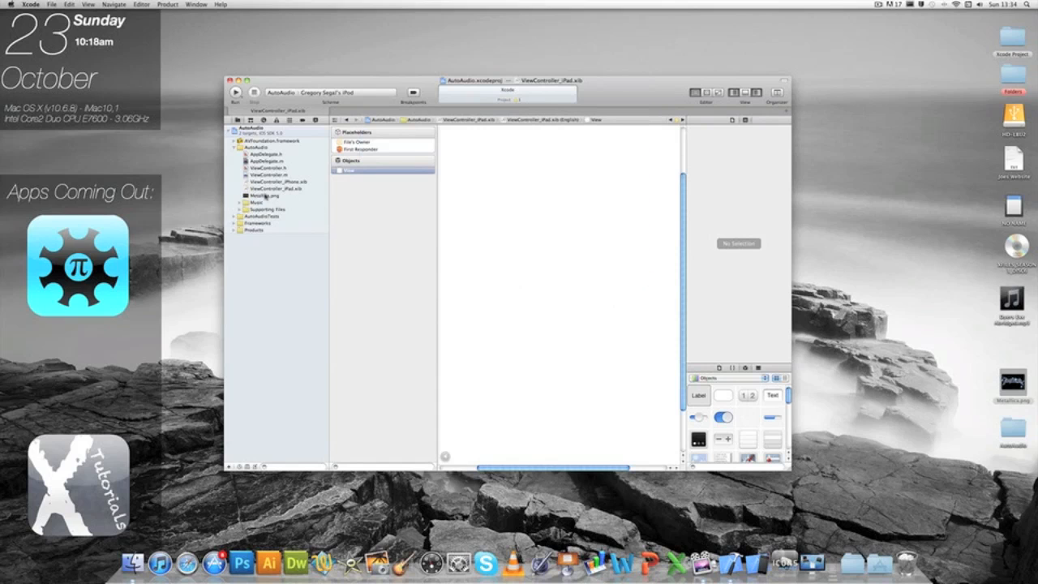
right_click(256, 189)
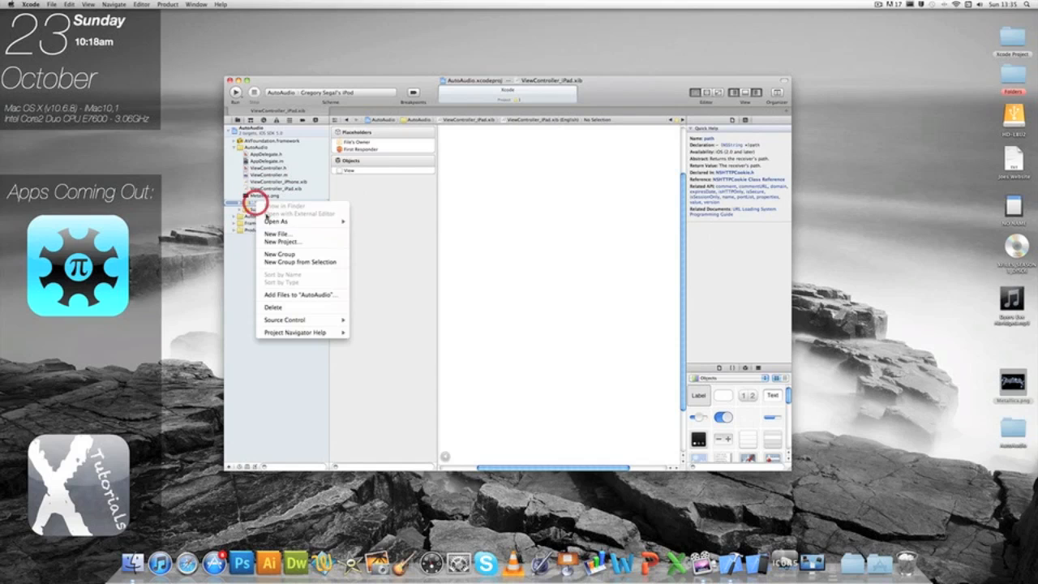
left_click(279, 254)
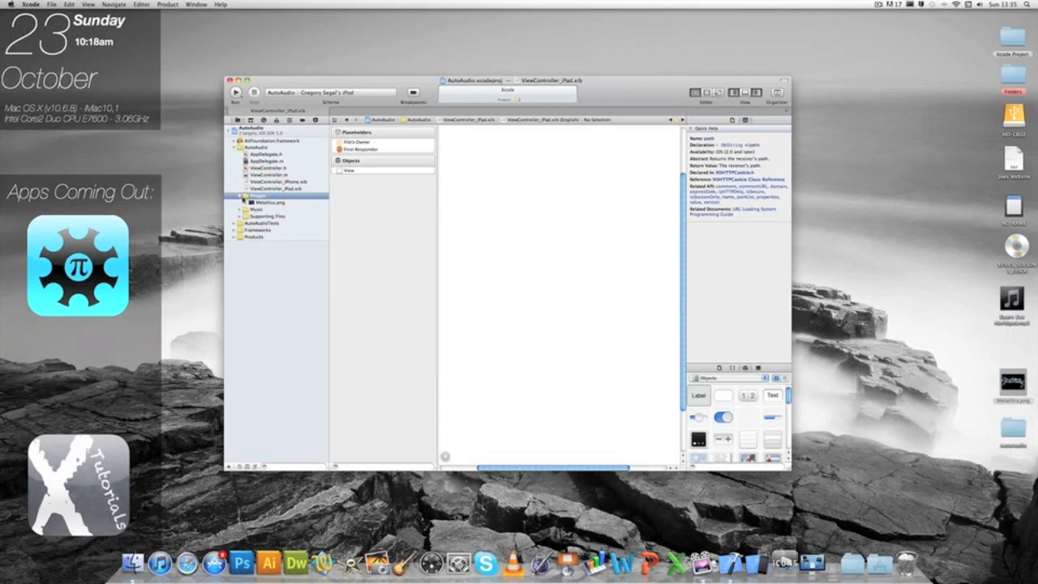
left_click(241, 196)
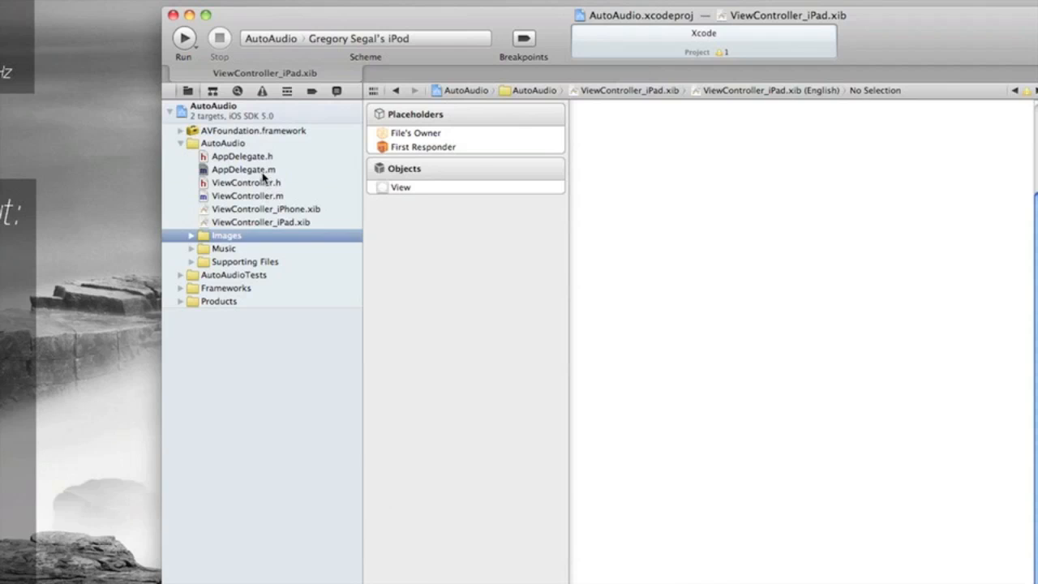
Step: Enter 'Dyers Eve Abridged' as the resource name in the pathForResource call
left_click(244, 168)
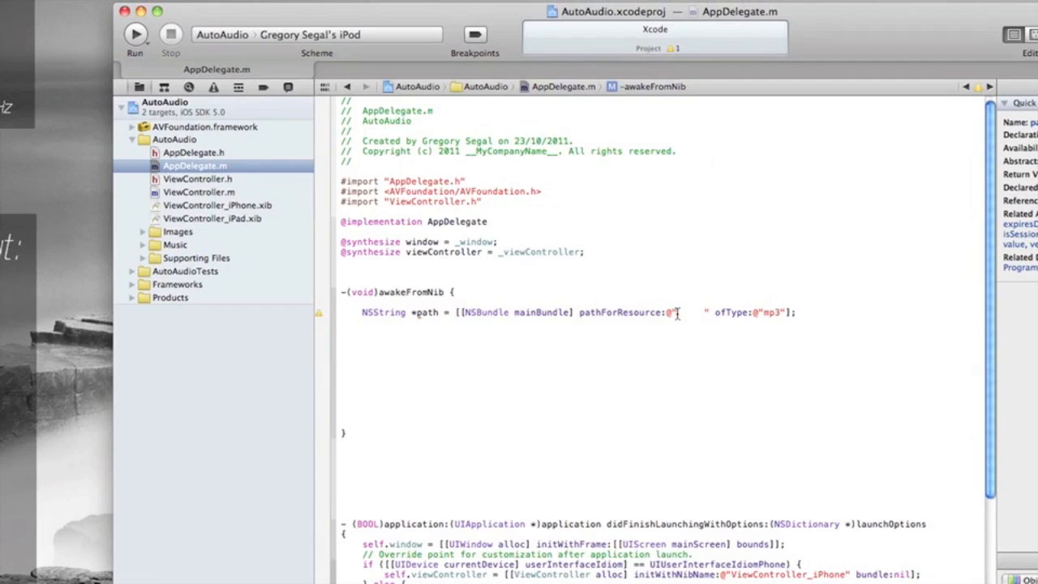
left_click(131, 244)
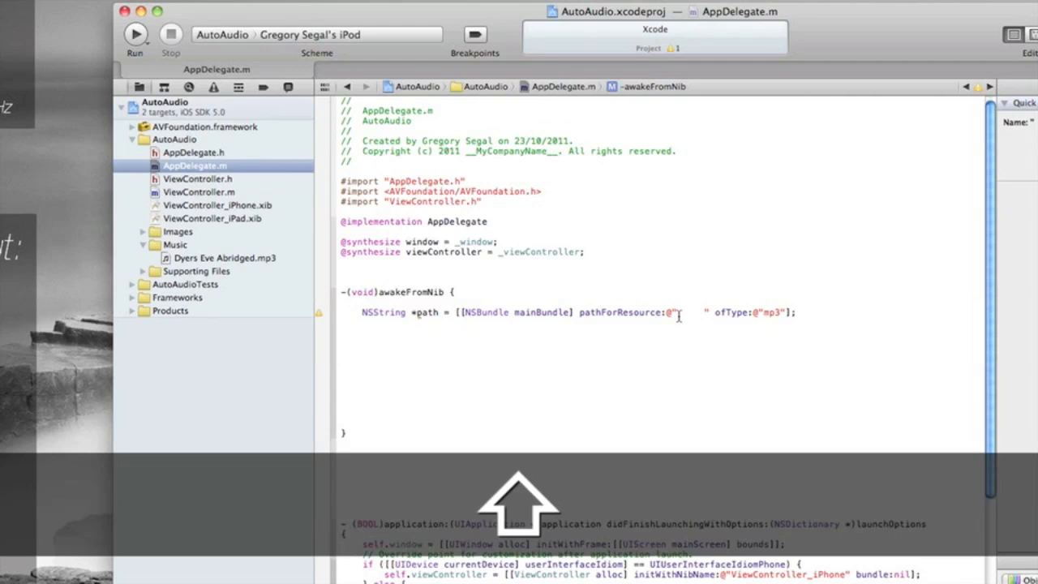
type("Dyers")
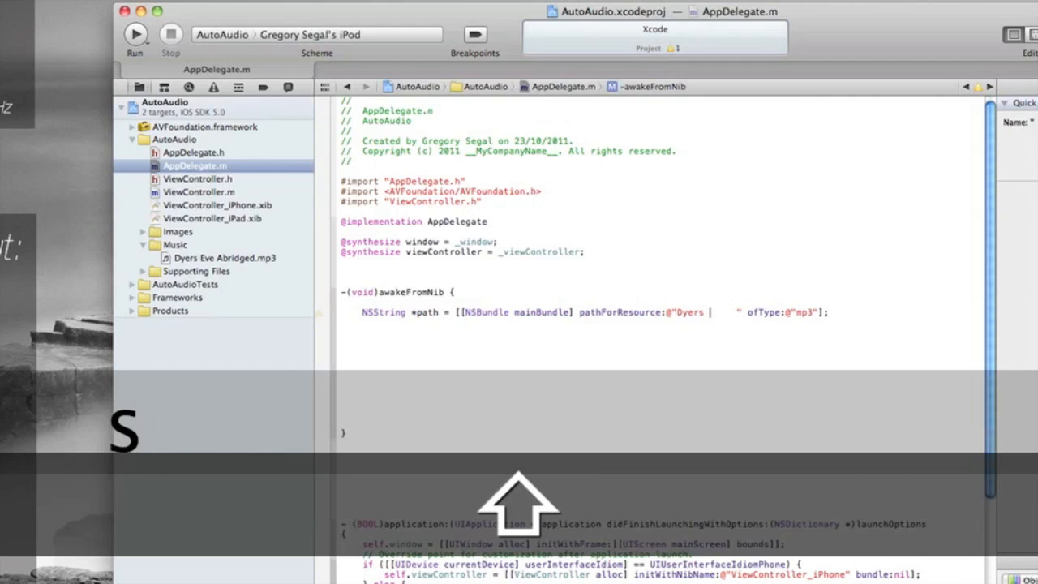
type("Eve Abridged")
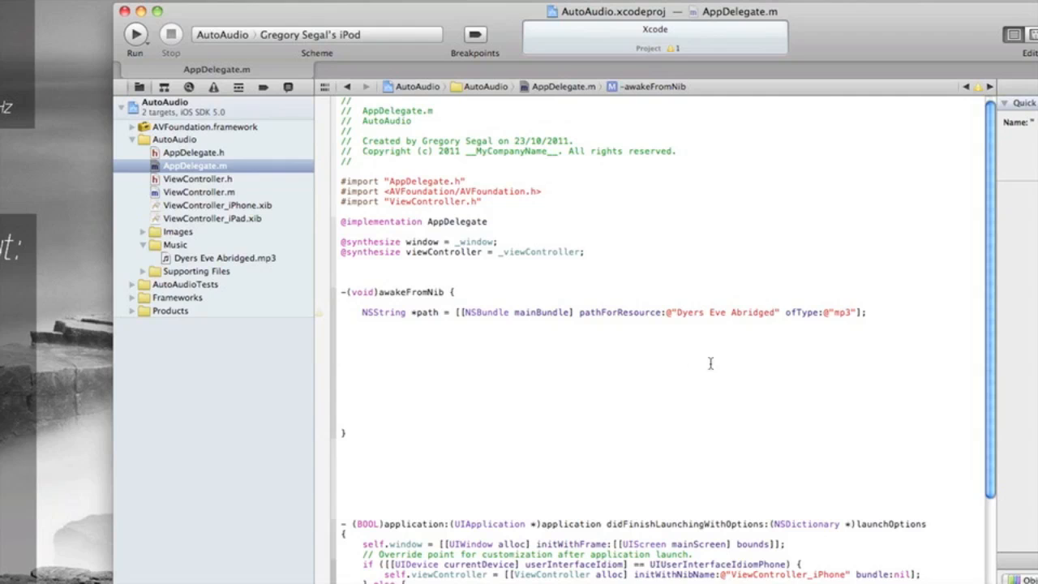
mouse_move(739, 350)
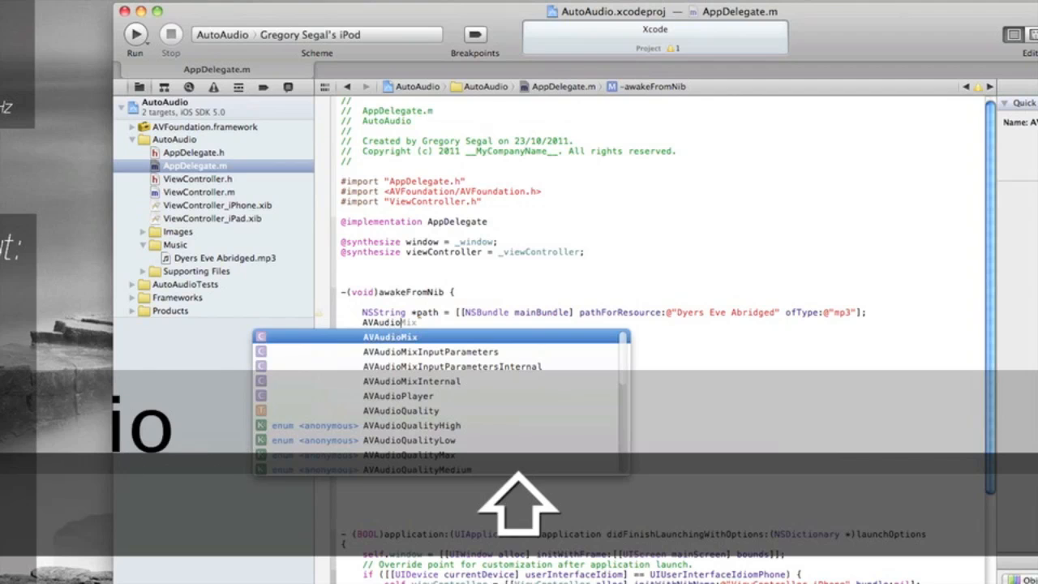
Step: Type 'AvAudioPlayer *theAudio' on a new line below the path line
type("Player*")
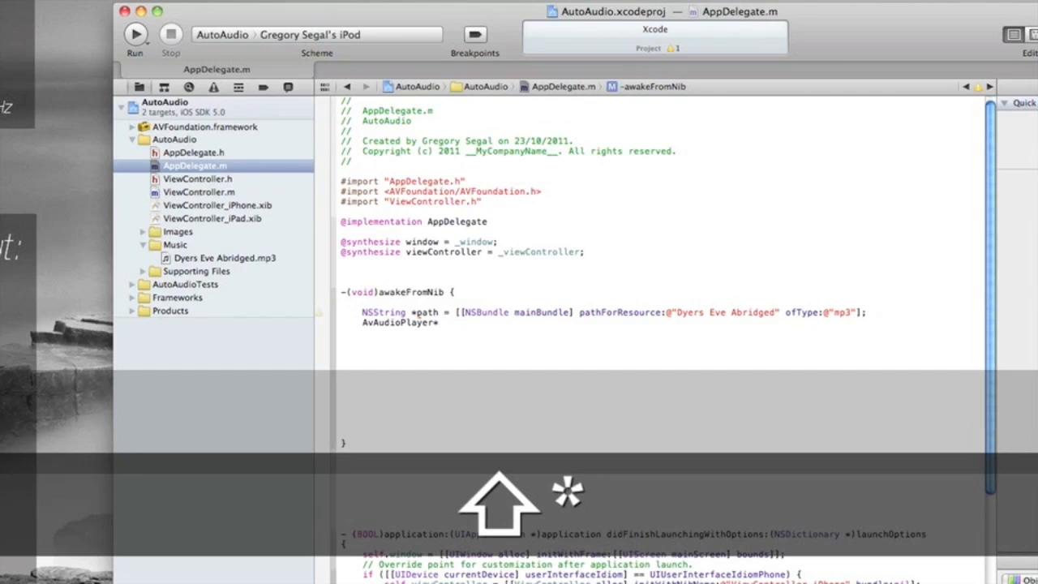
type("theA")
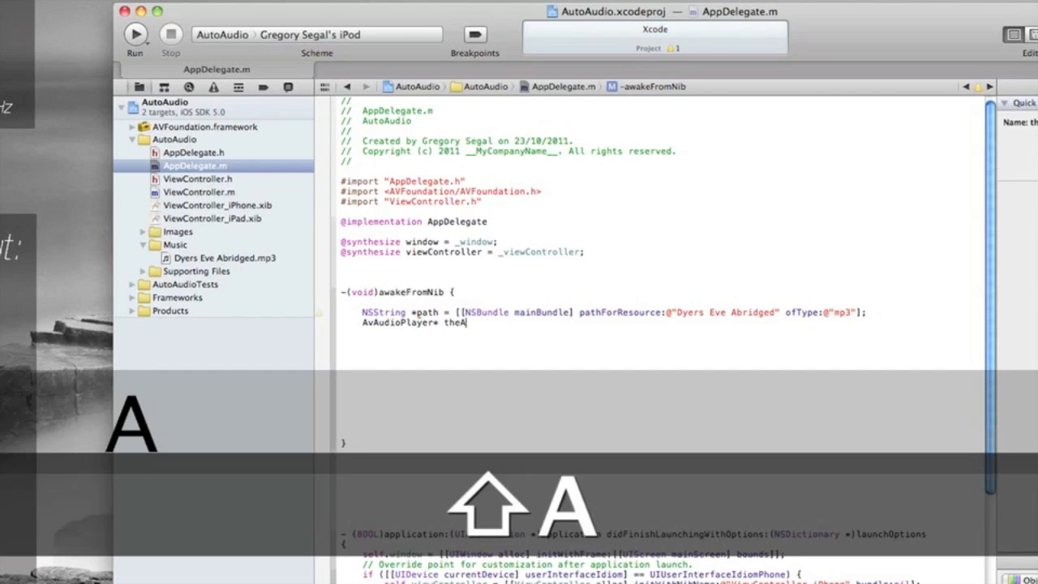
type("udio")
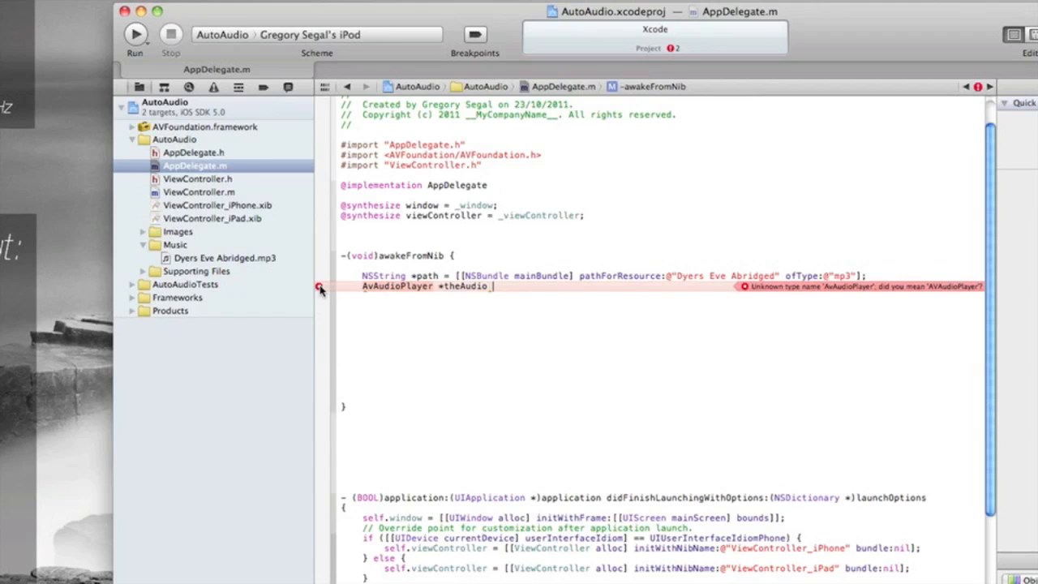
Step: Fix the type to AVAudioPlayer and begin '= [[AVAudioPlayer alloc] initWithContentsOfURL'
left_click(319, 286)
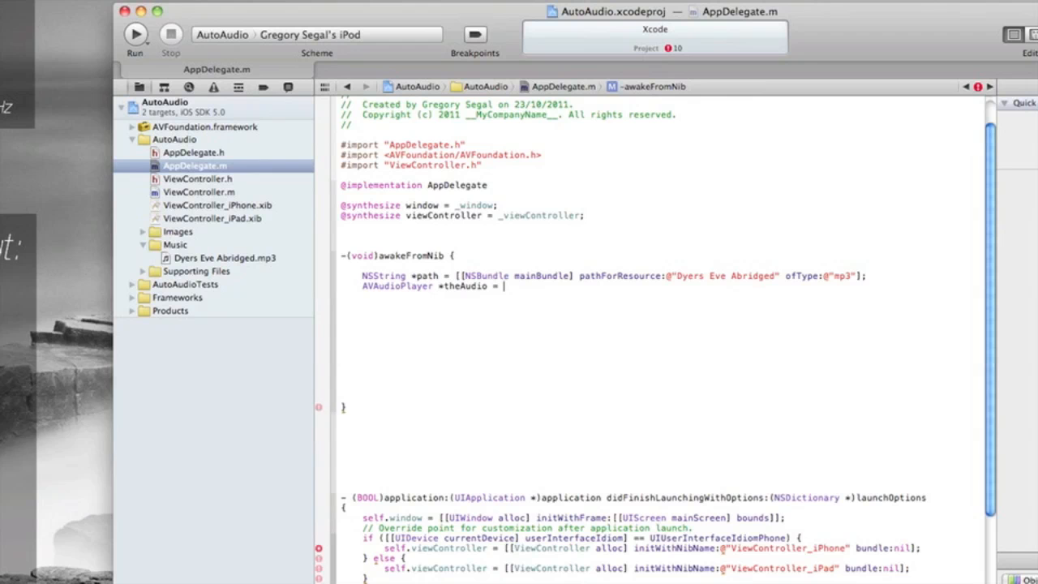
type("[[")
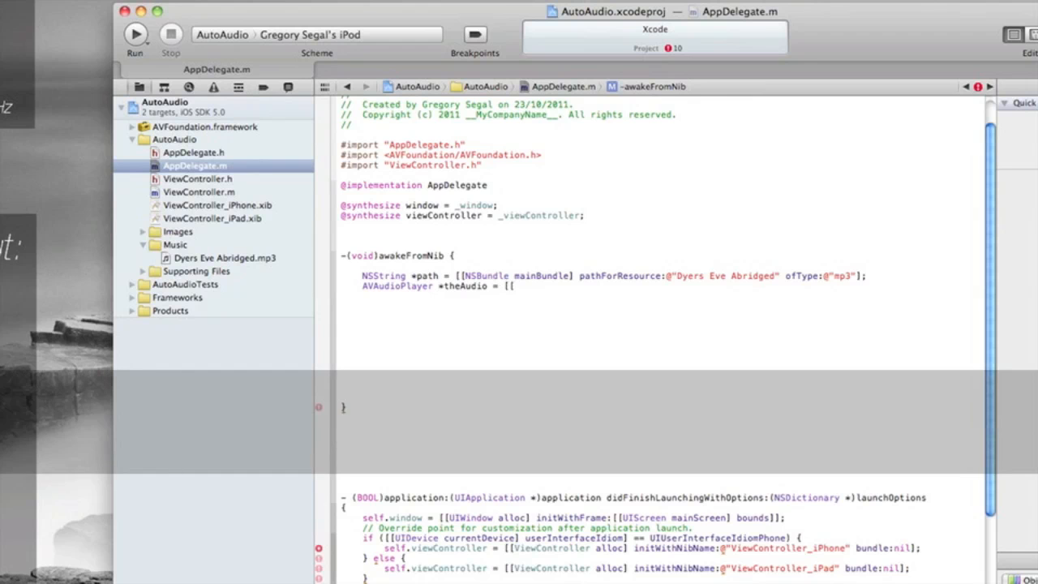
type("NSBundle")
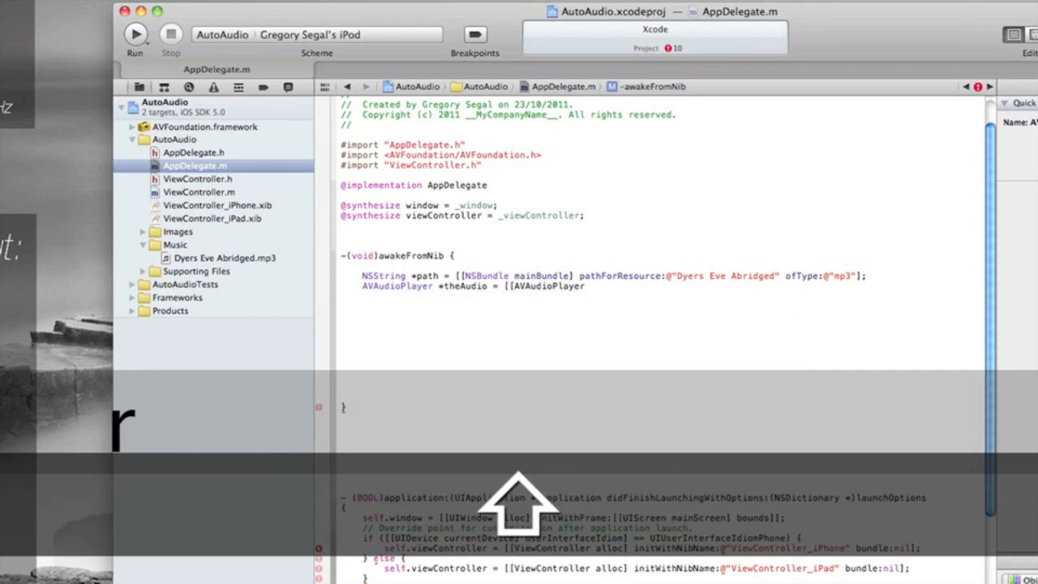
type("alloc] initWithContentsOfURL")
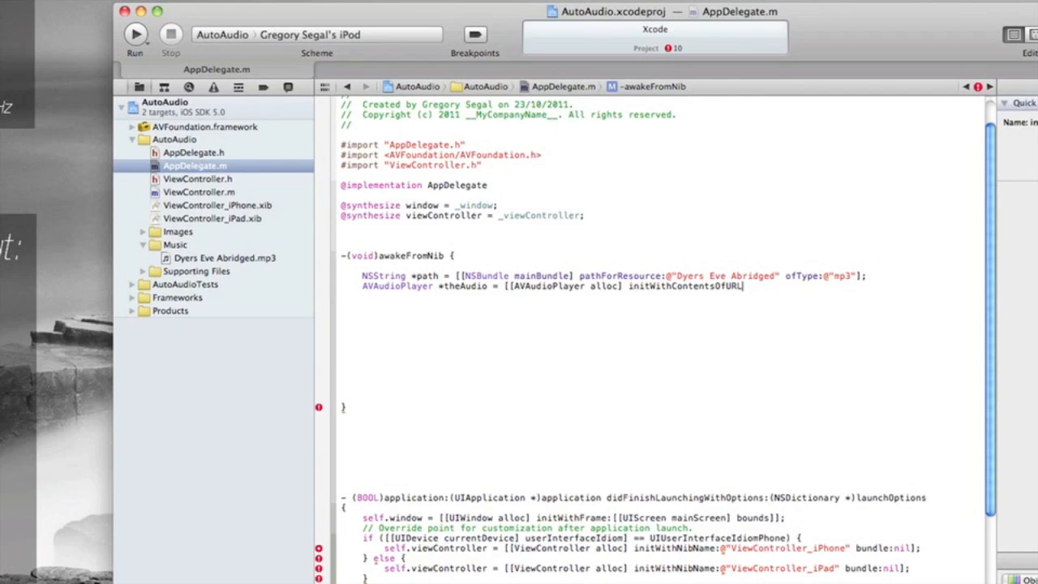
Step: Finish the theAudio initializer with ': [NSURL fileURLWithPath:path] error:NULL];'
type(":")
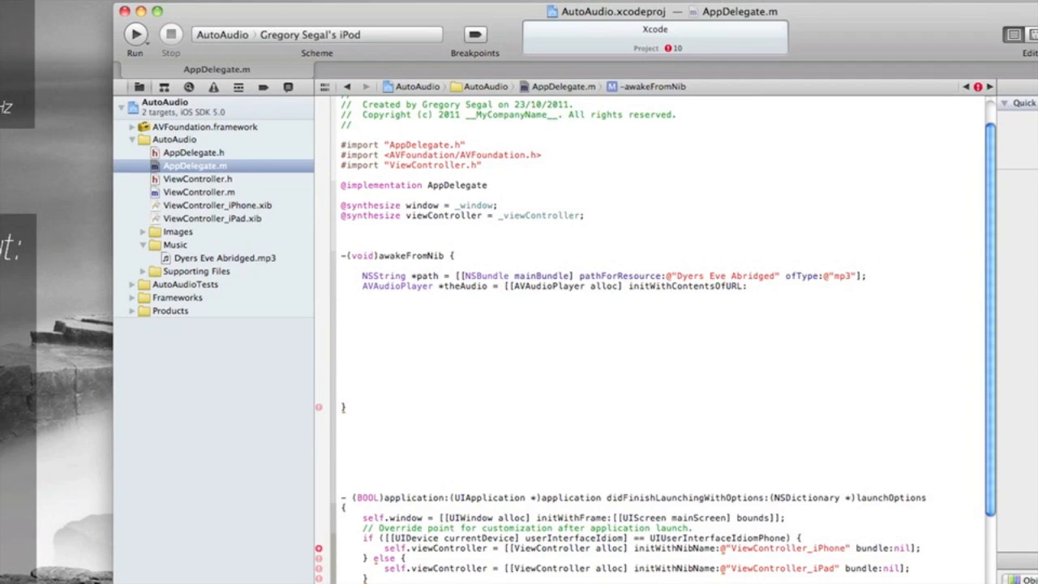
type("NSURL")
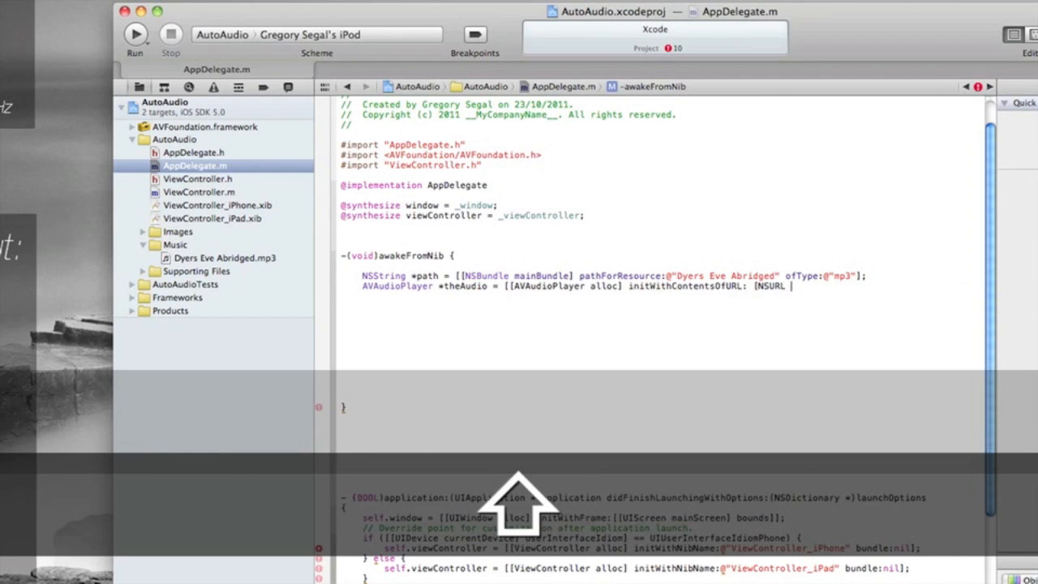
type("fileURLWithPath:")
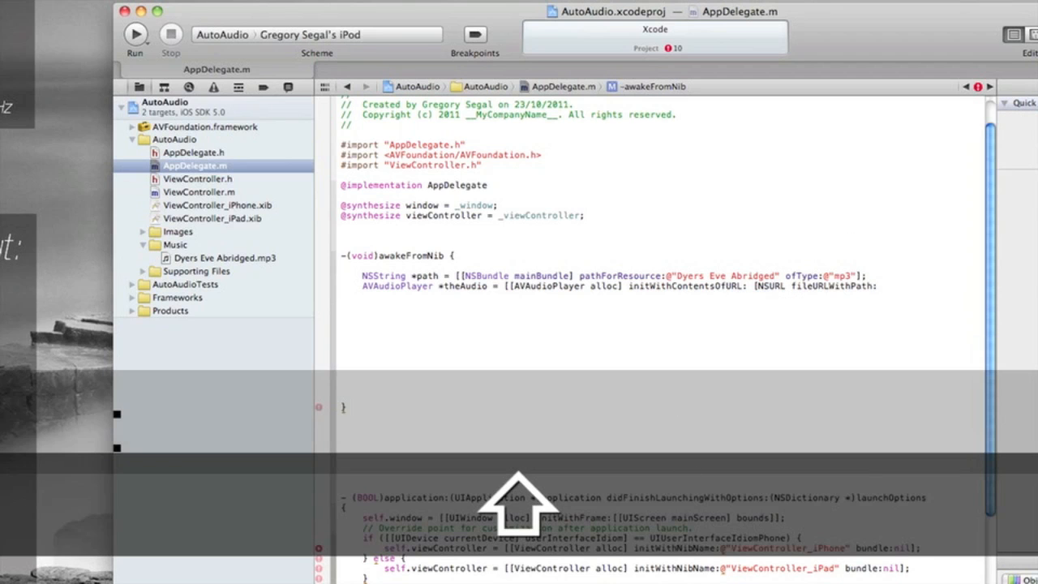
type("path")
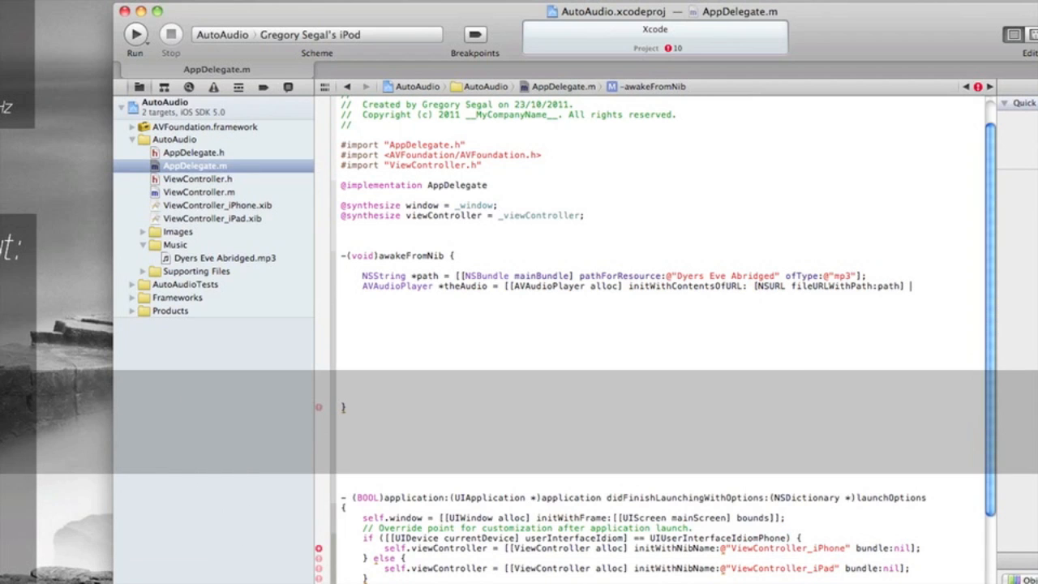
type("error:")
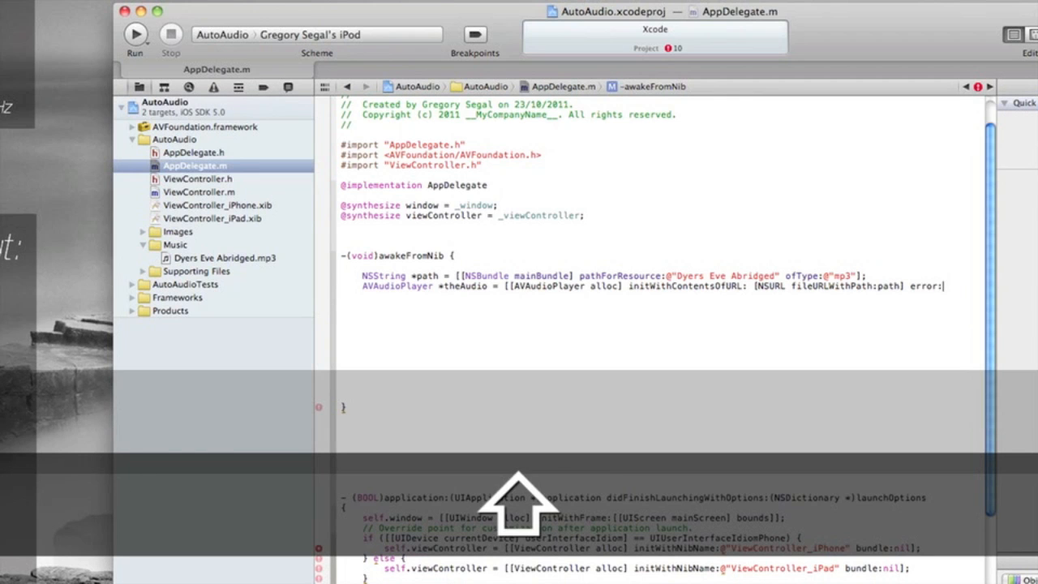
type("NULL];")
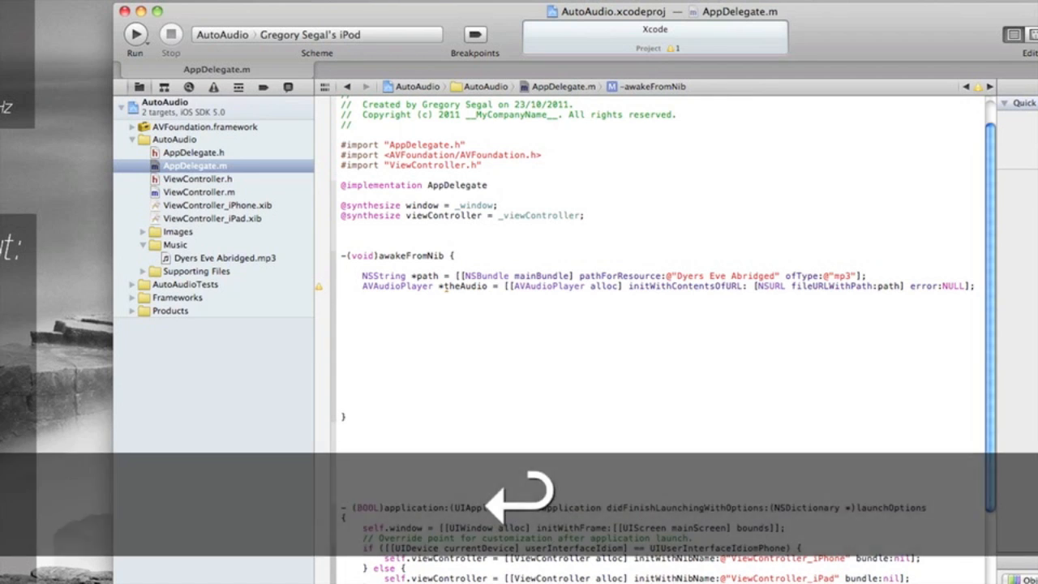
Step: Add '[theAudio play];' on the line after the theAudio declaration
type("[")
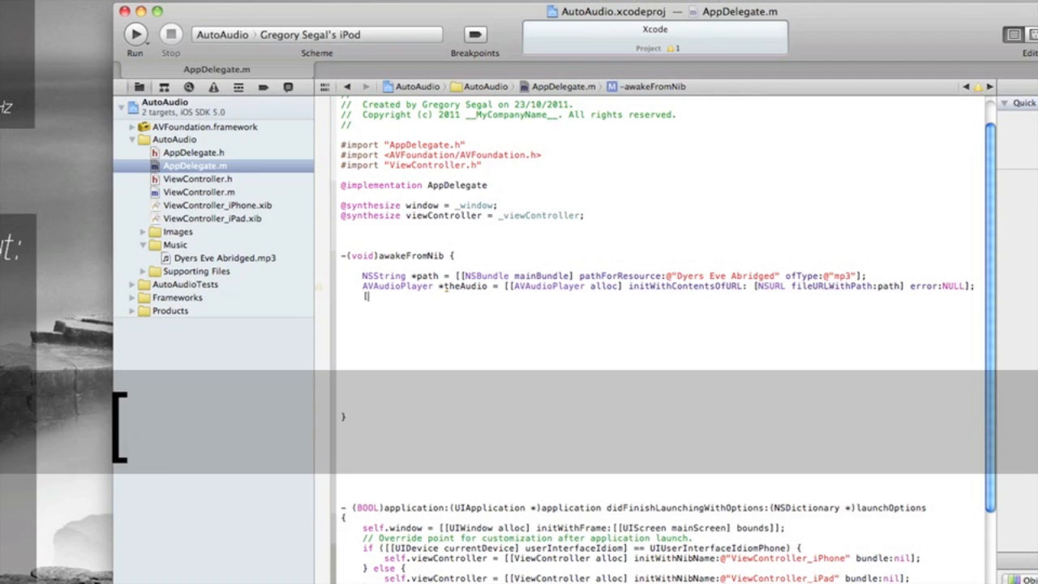
type("theAudio")
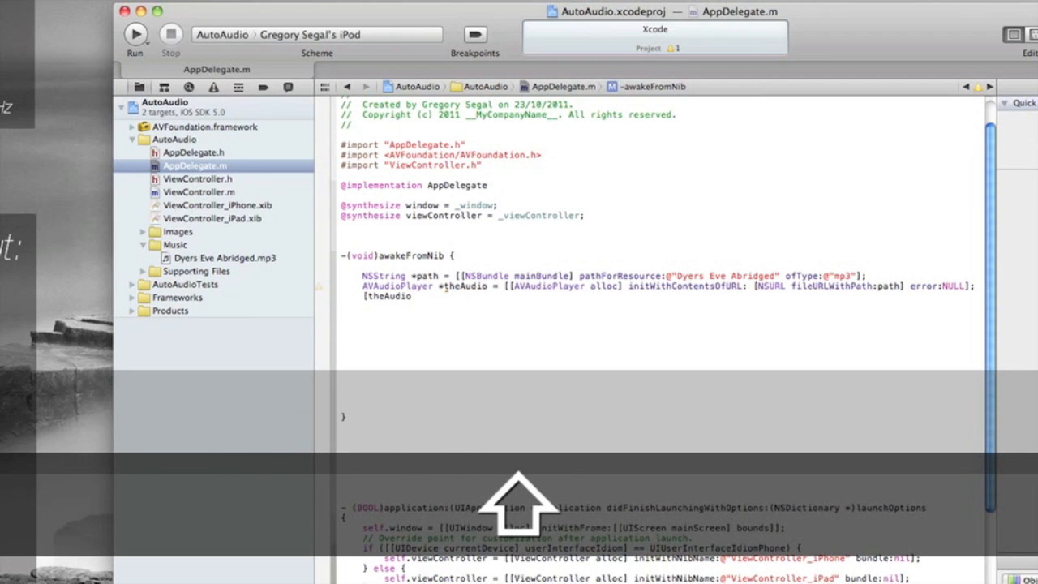
type("play];")
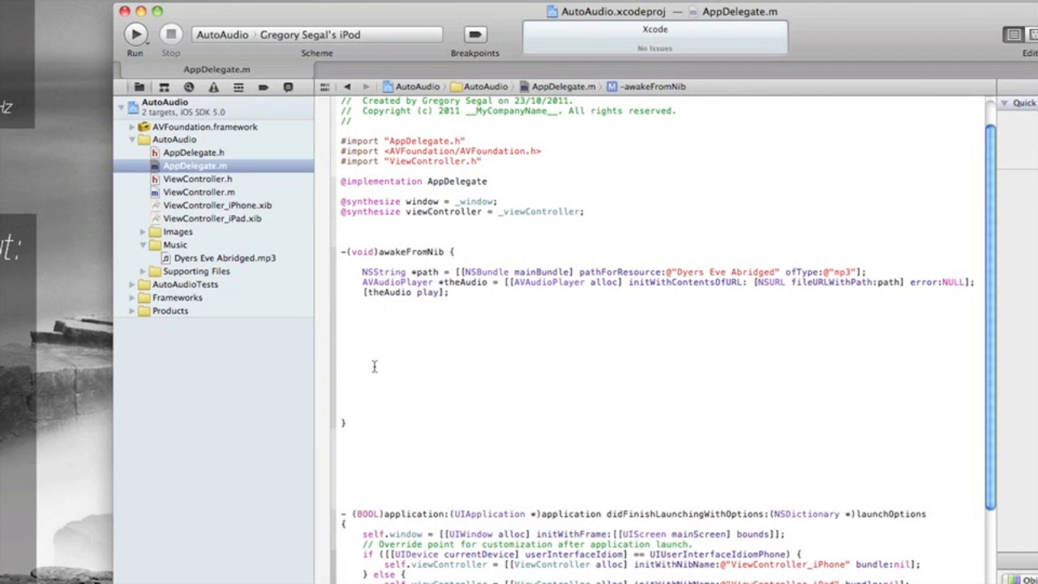
mouse_move(371, 374)
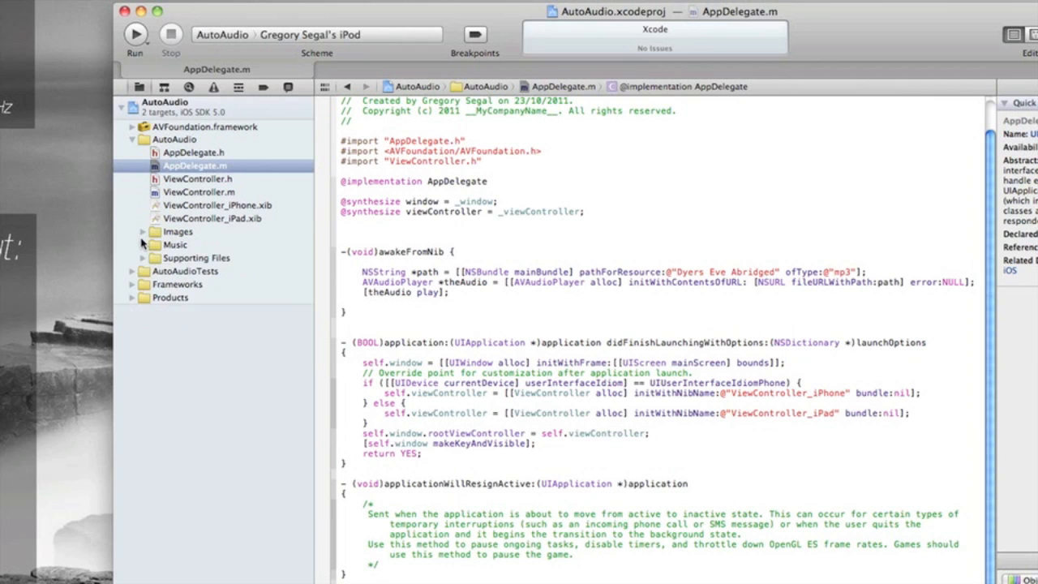
Step: Show the AutoAudio target's Summary settings with the app icon and launch image slots
left_click(142, 231)
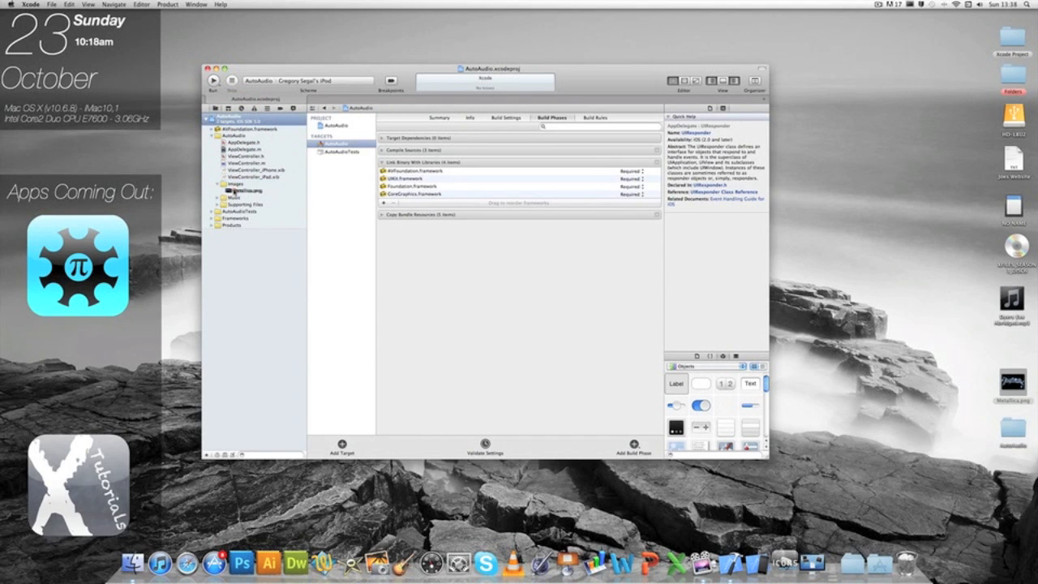
left_click(439, 117)
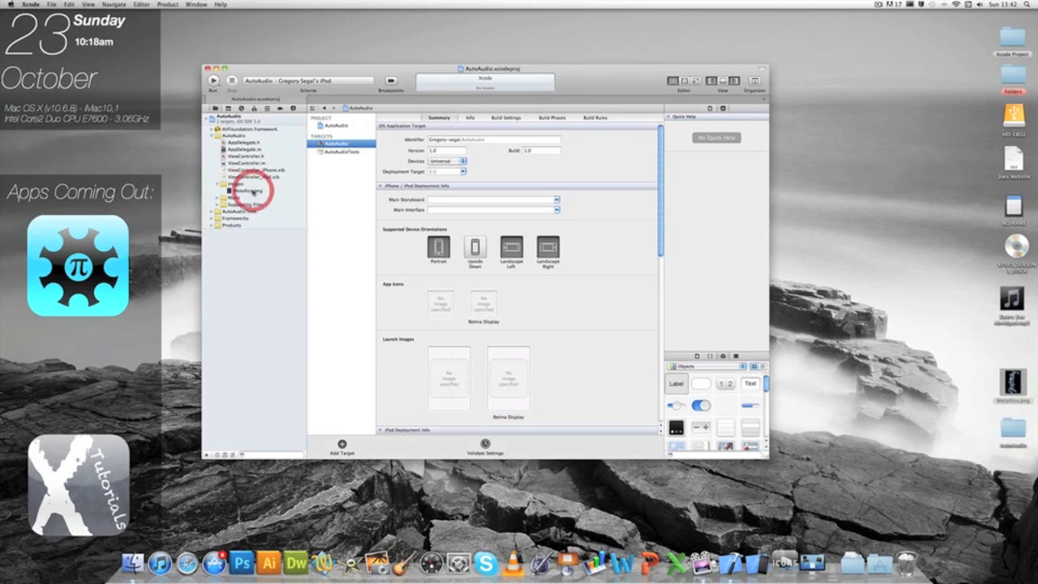
Step: Set Metallica.png as the launch image, copied as Default.png, then return to AppDelegate.m
left_click(240, 189)
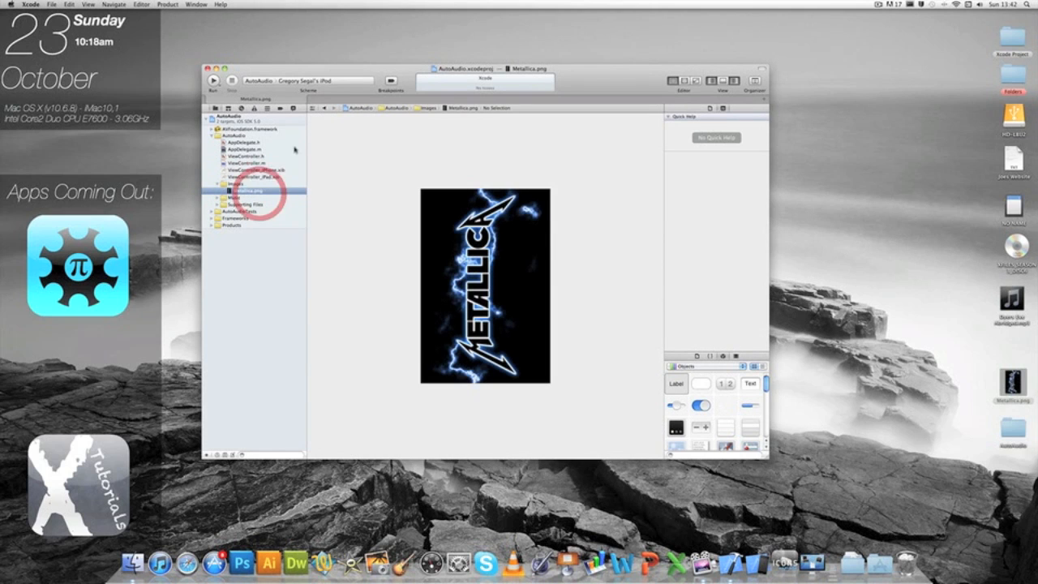
left_click(235, 119)
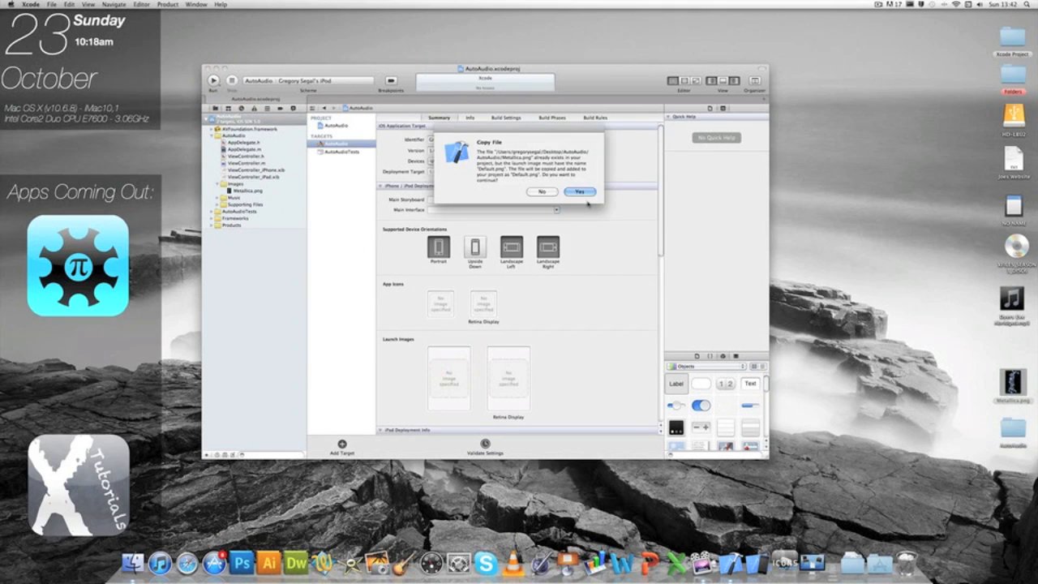
left_click(580, 191)
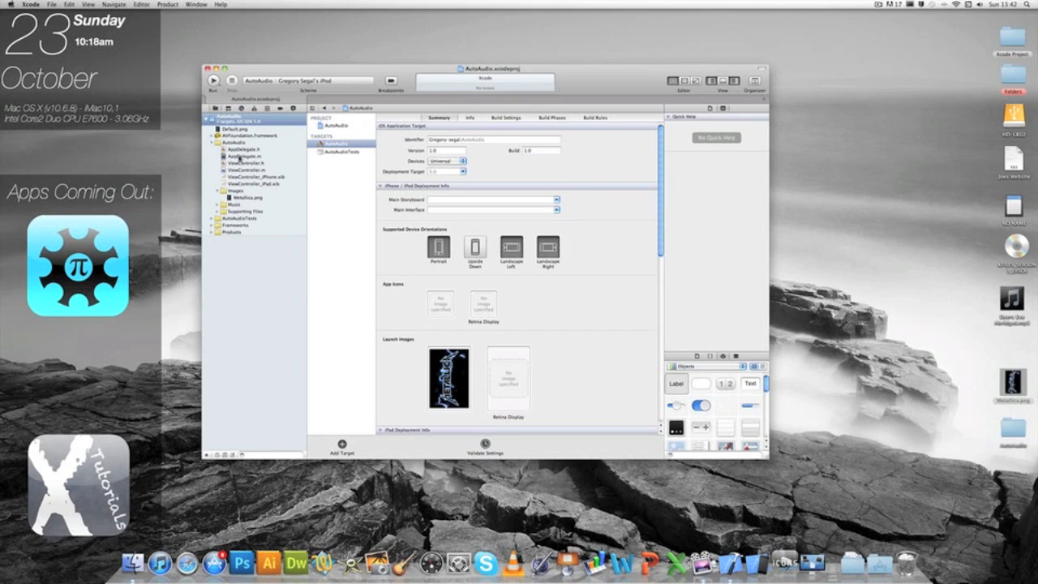
left_click(243, 149)
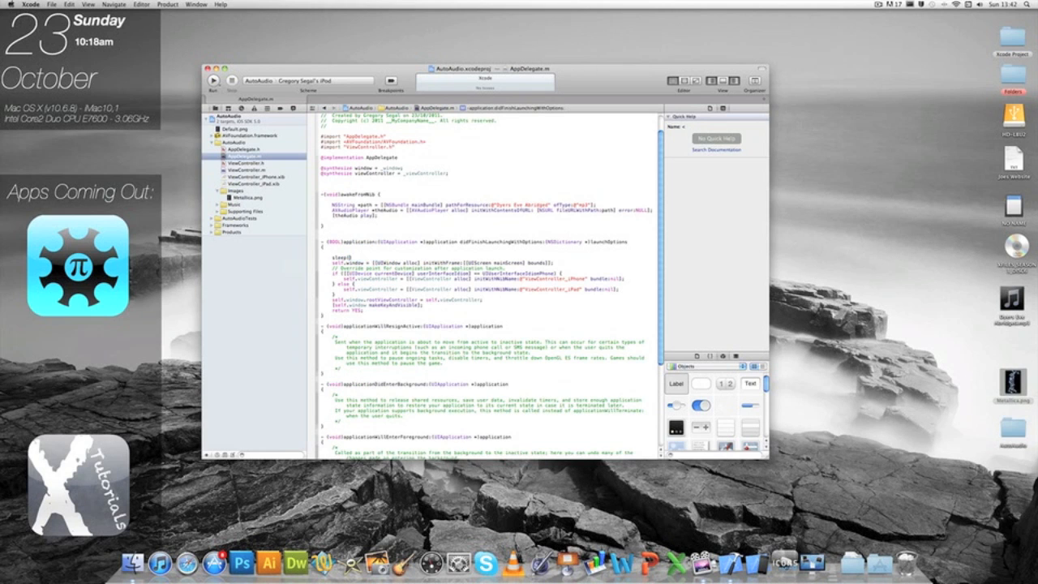
Step: Enter 26 as the sleep duration, making sleep(26);, and select that line
left_click(343, 254)
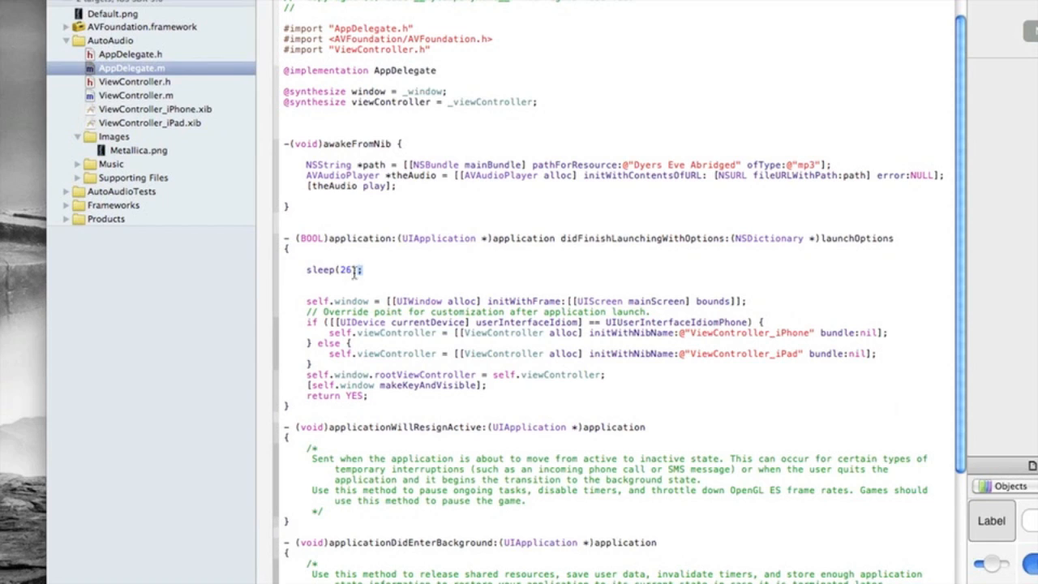
double_click(333, 269)
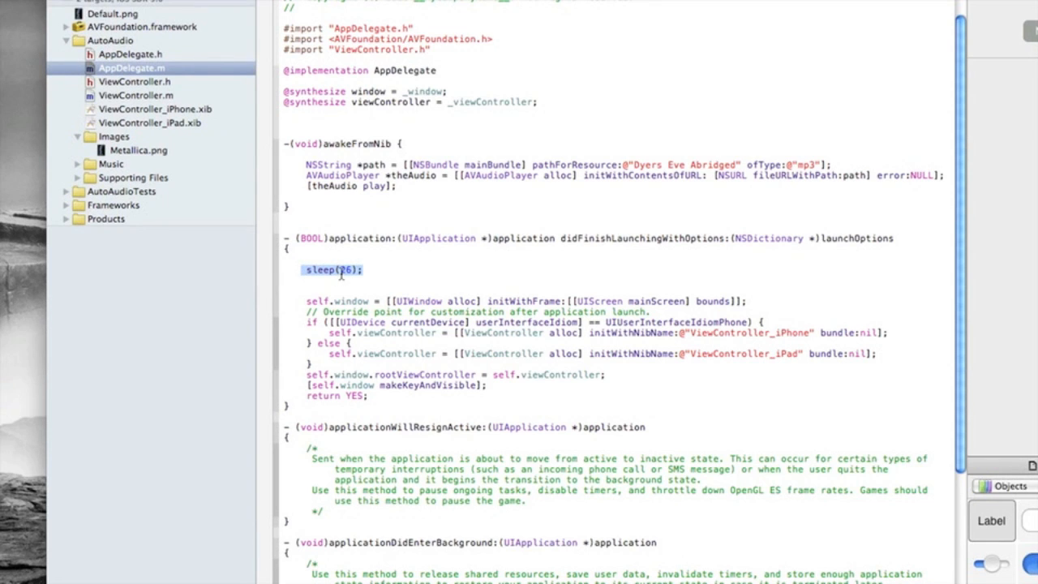